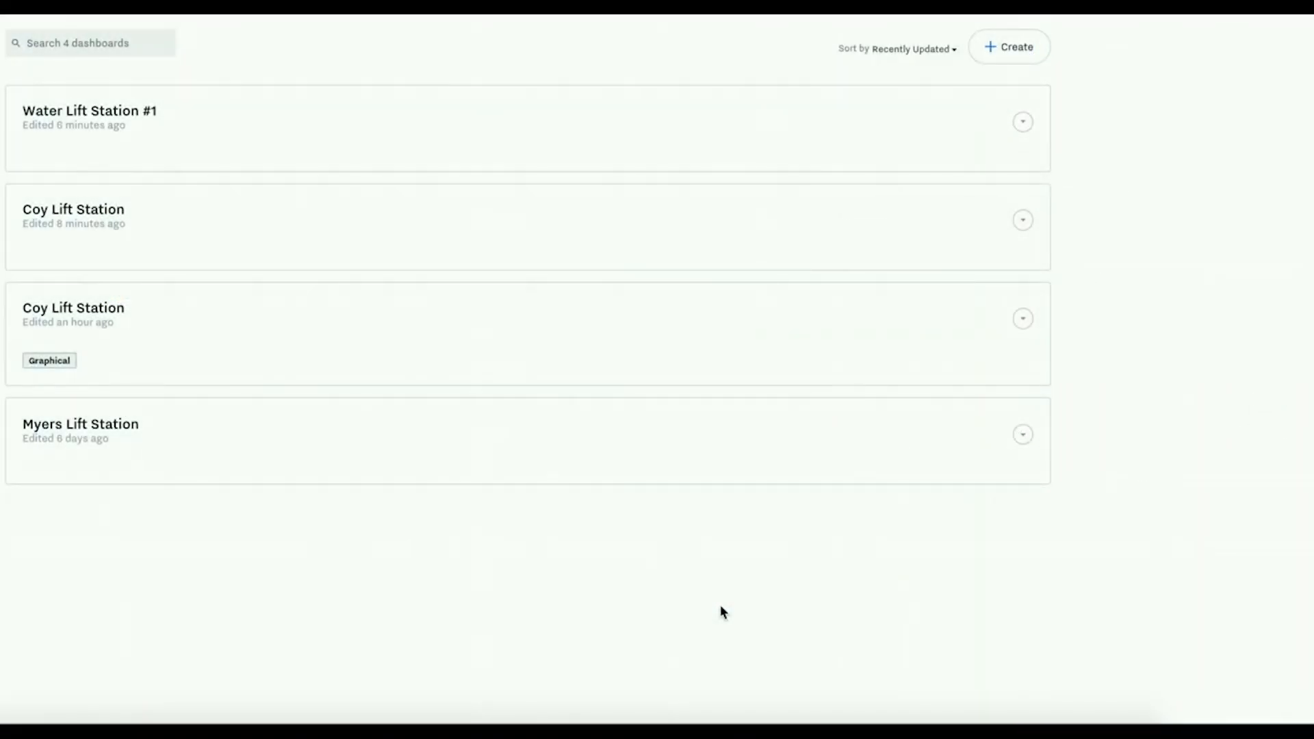
{"action": "mouse_move", "coordinate": [1015, 52]}
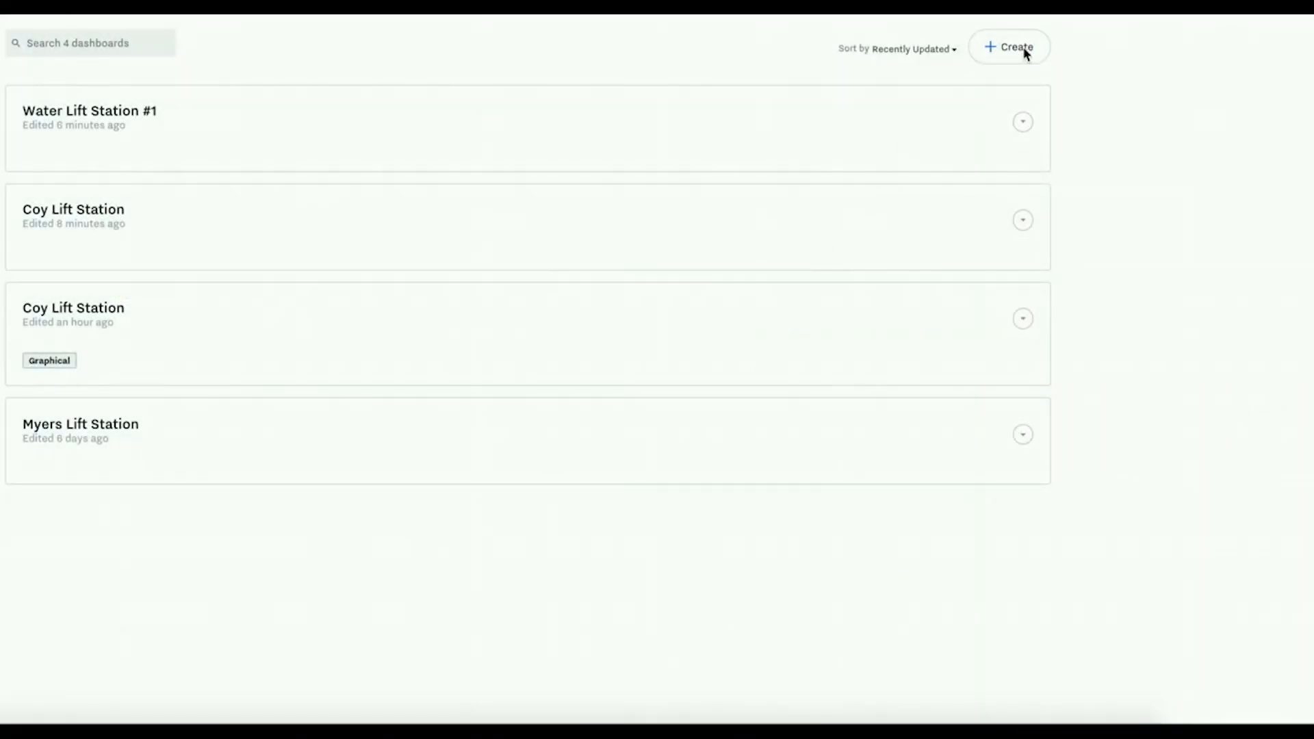
- Cancel creating a new dashboard, open Water Lift Station #1 and show its options menu
{"action": "left_click", "coordinate": [1009, 47]}
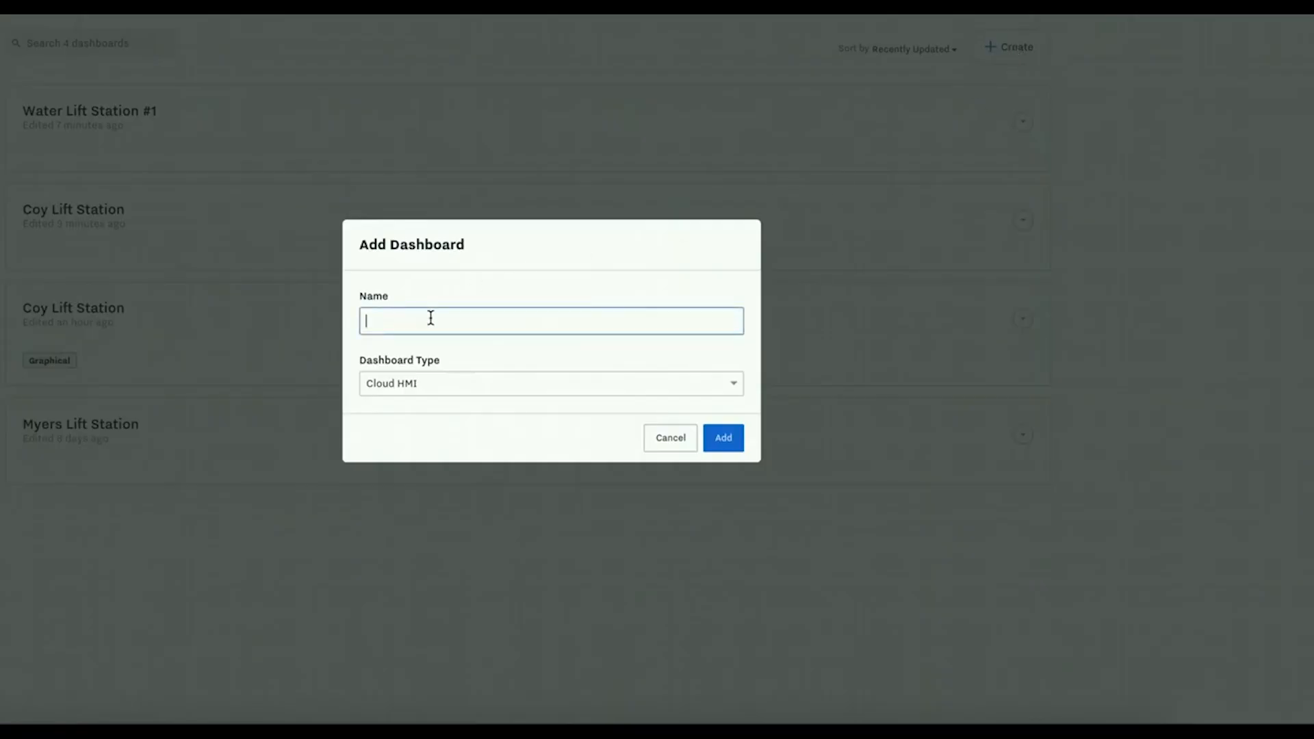
{"action": "left_click", "coordinate": [550, 384]}
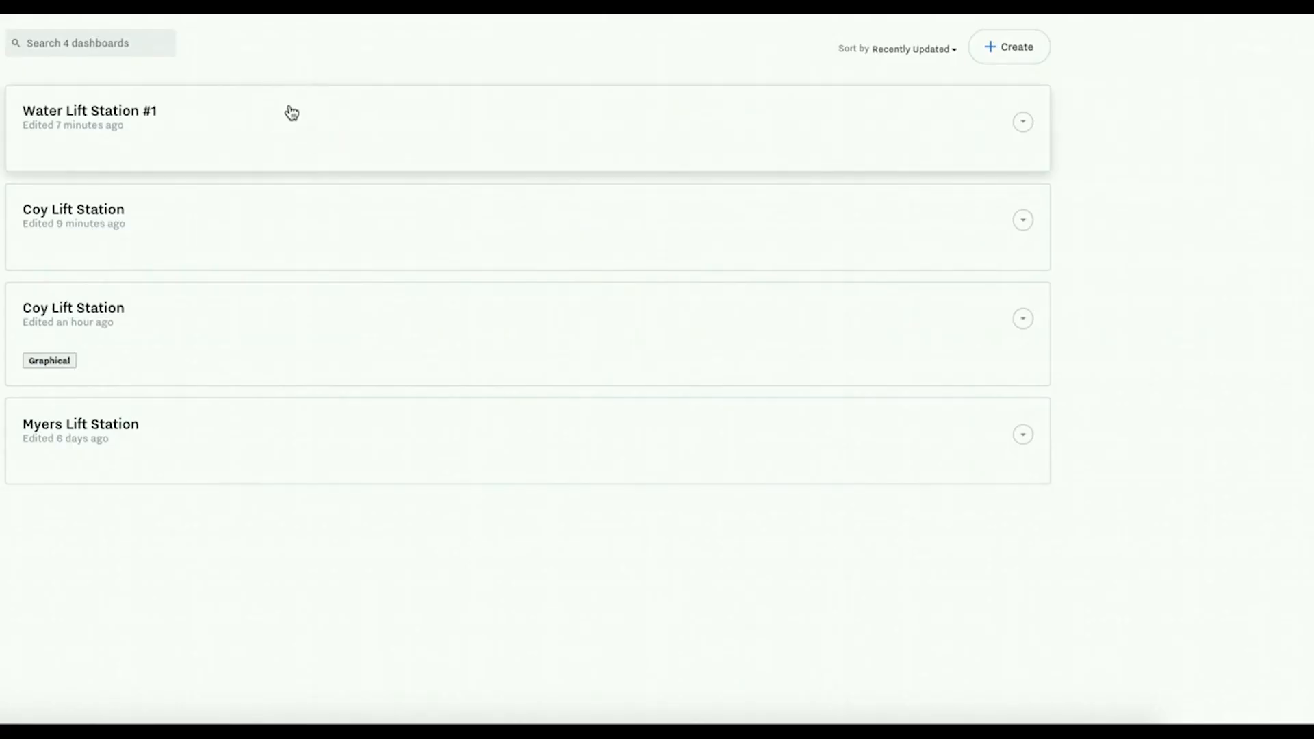
{"action": "left_click", "coordinate": [89, 111]}
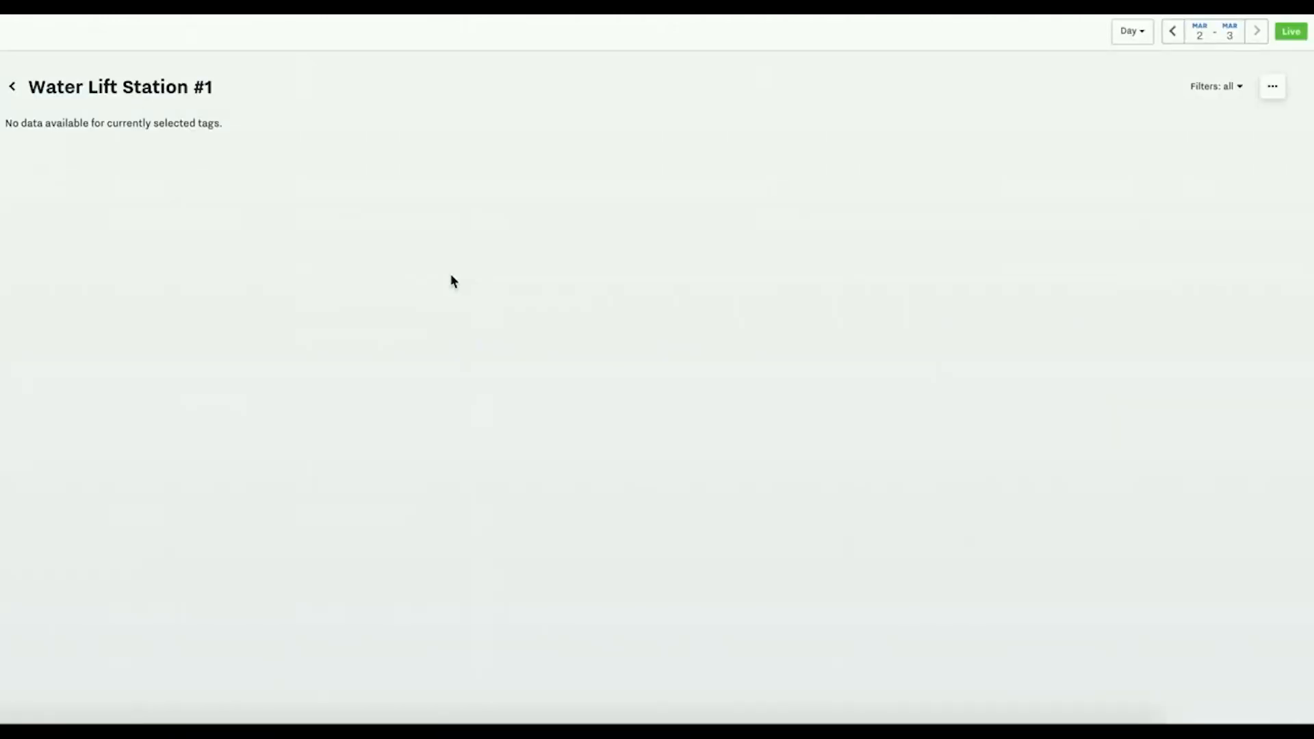
{"action": "left_click", "coordinate": [1272, 85]}
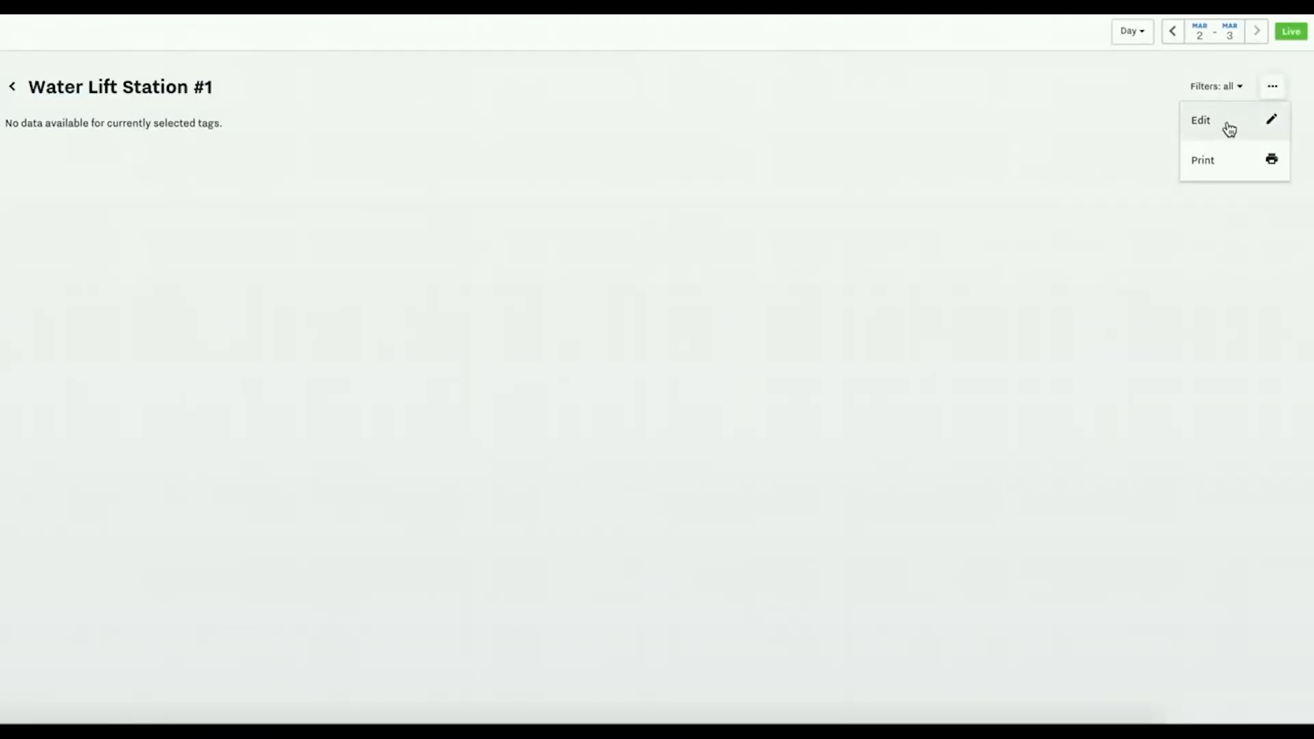
- Enter edit mode and add a Level single-value tile on Coy - Level Sensor, Last value, thresholds 40/60, max 78
{"action": "left_click", "coordinate": [1201, 121]}
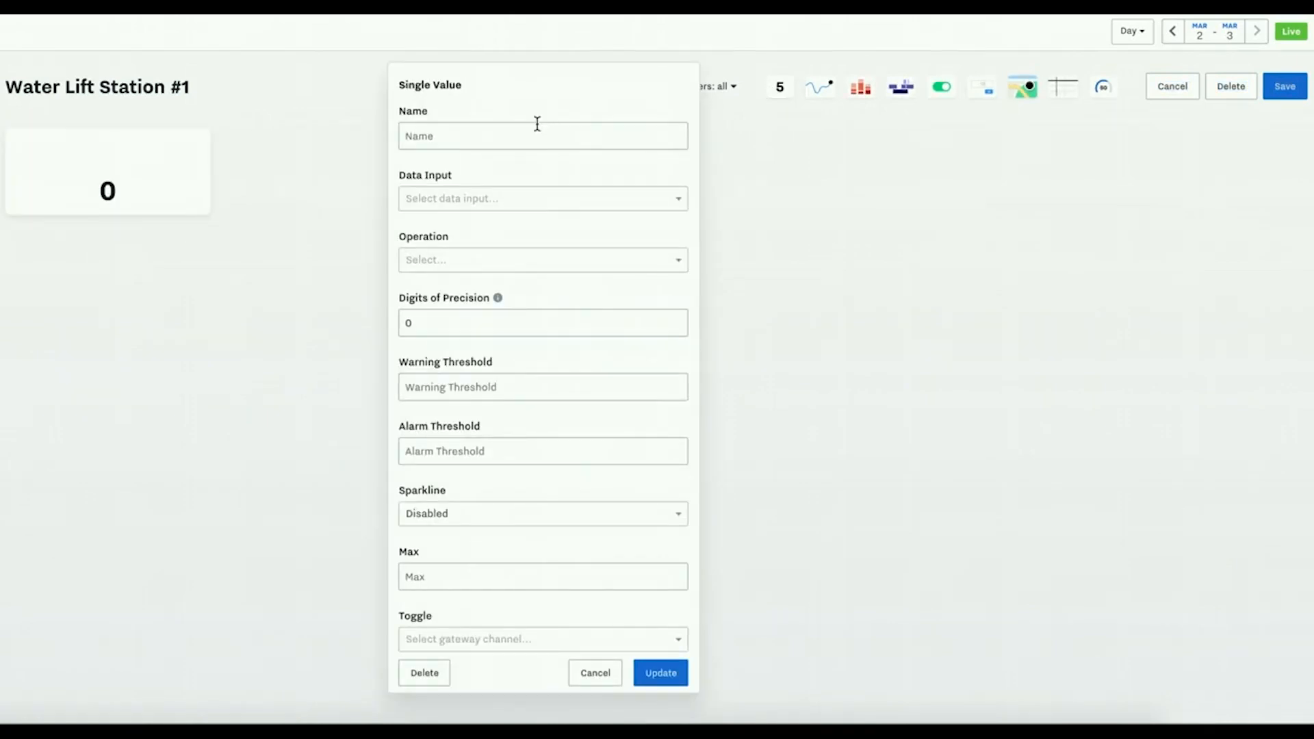
{"action": "type", "text": "Level"}
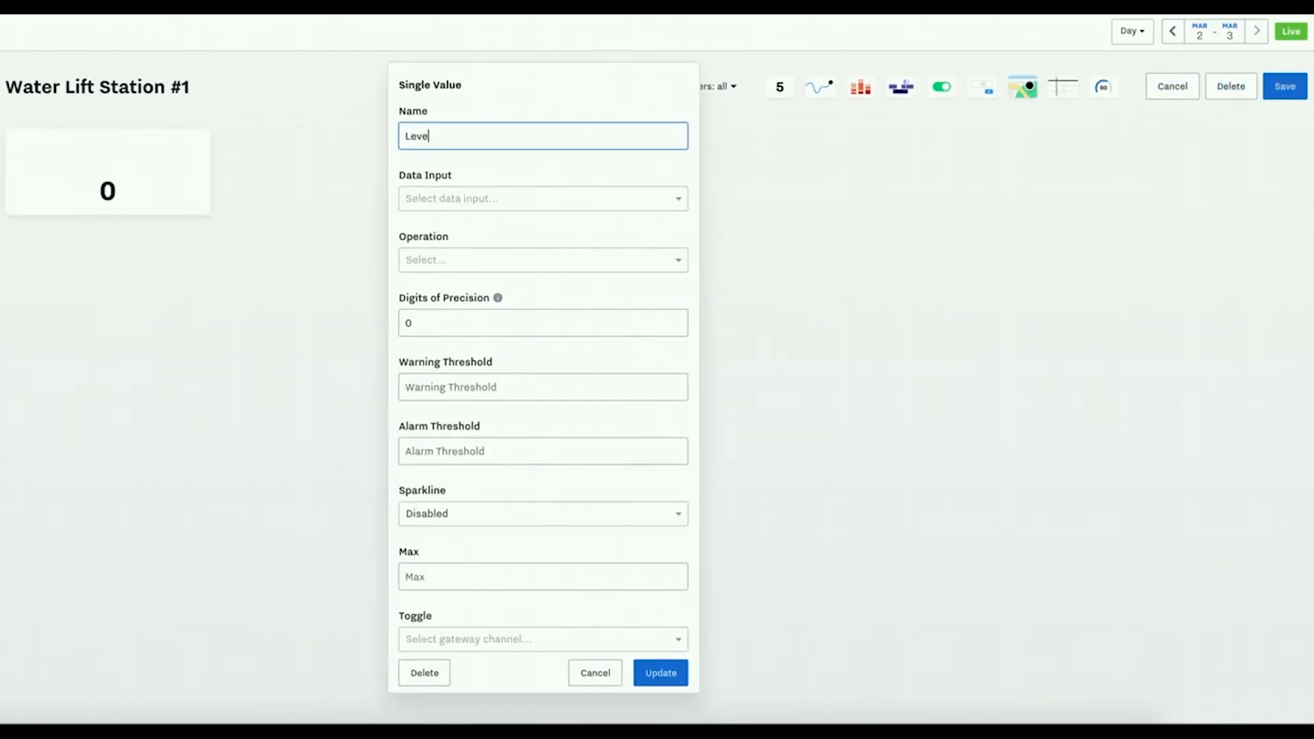
{"action": "type", "text": "coy"}
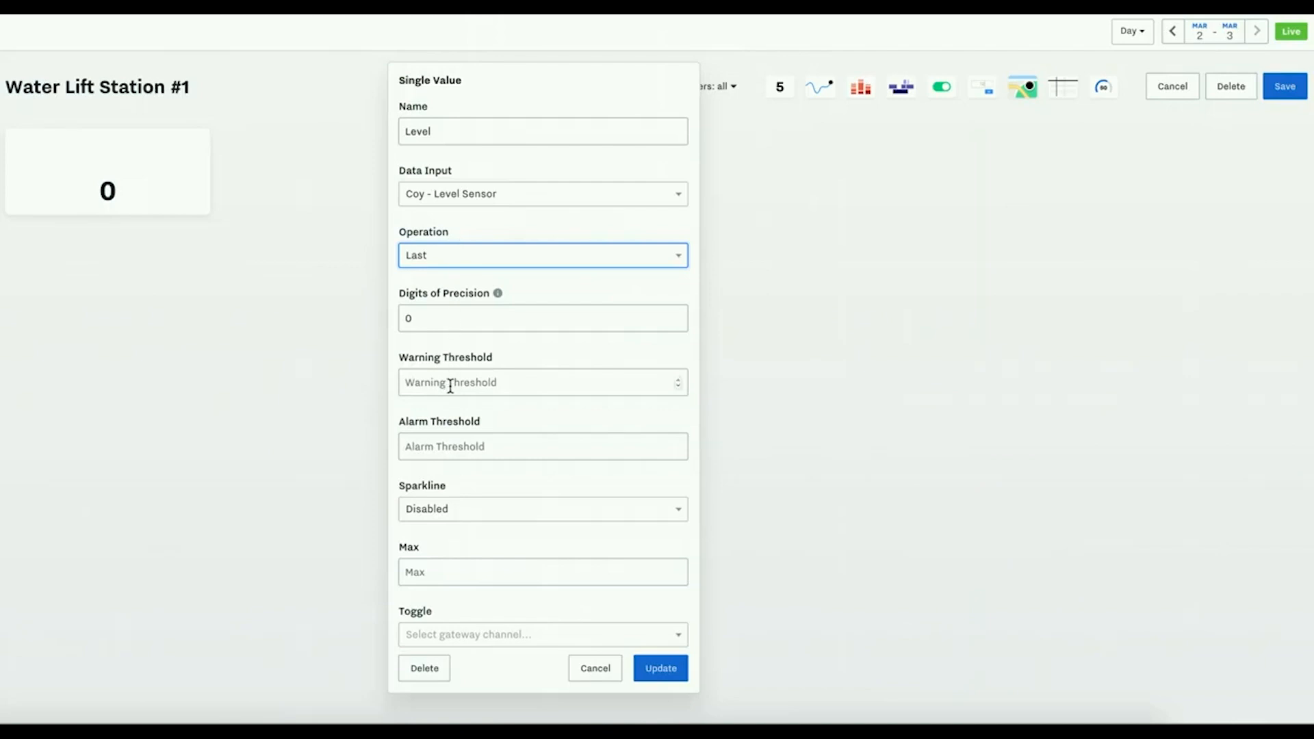
{"action": "left_click", "coordinate": [542, 382]}
{"action": "type", "text": "78"}
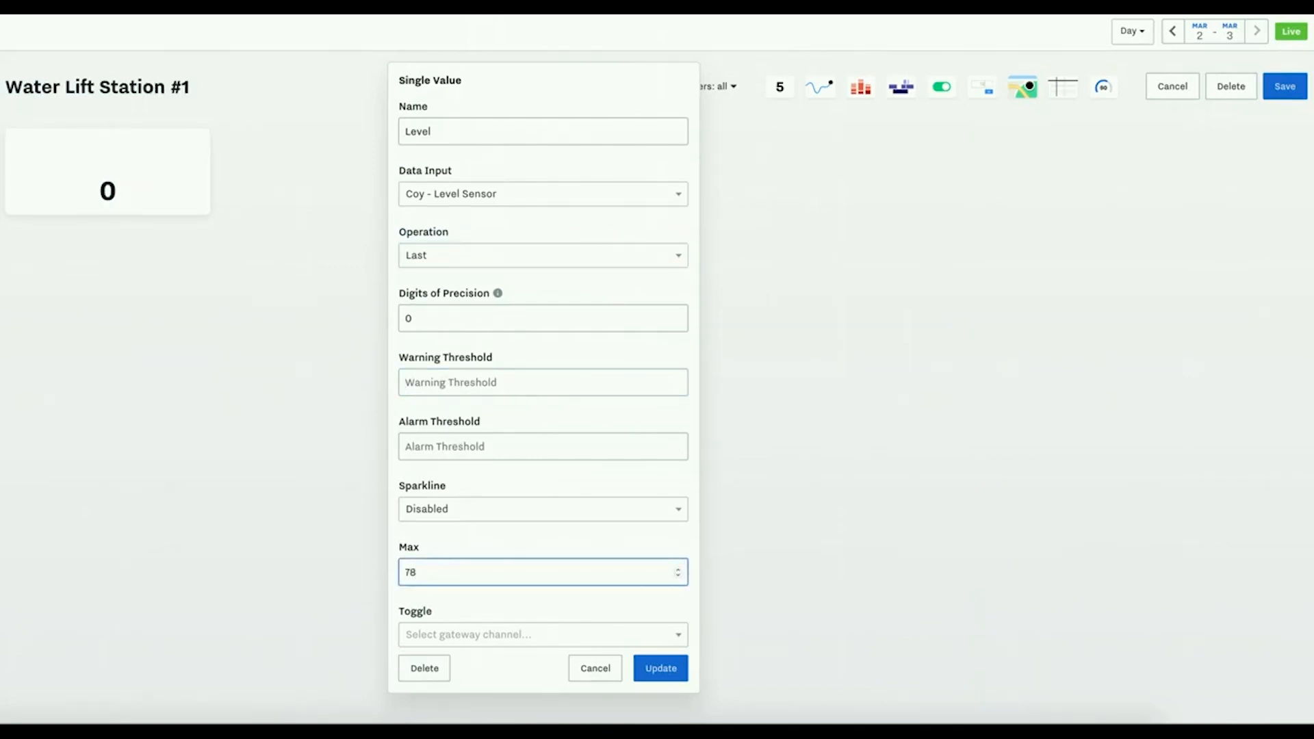
{"action": "left_click", "coordinate": [542, 382]}
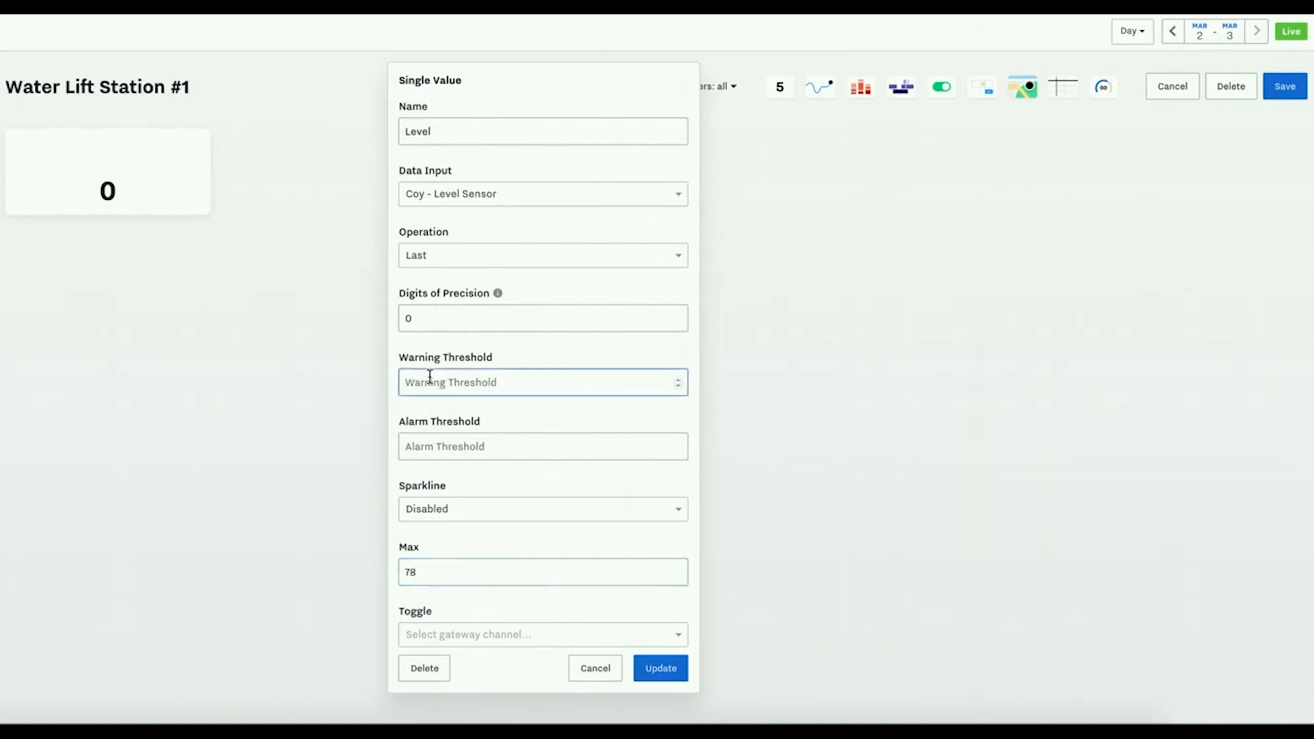
{"action": "type", "text": "40"}
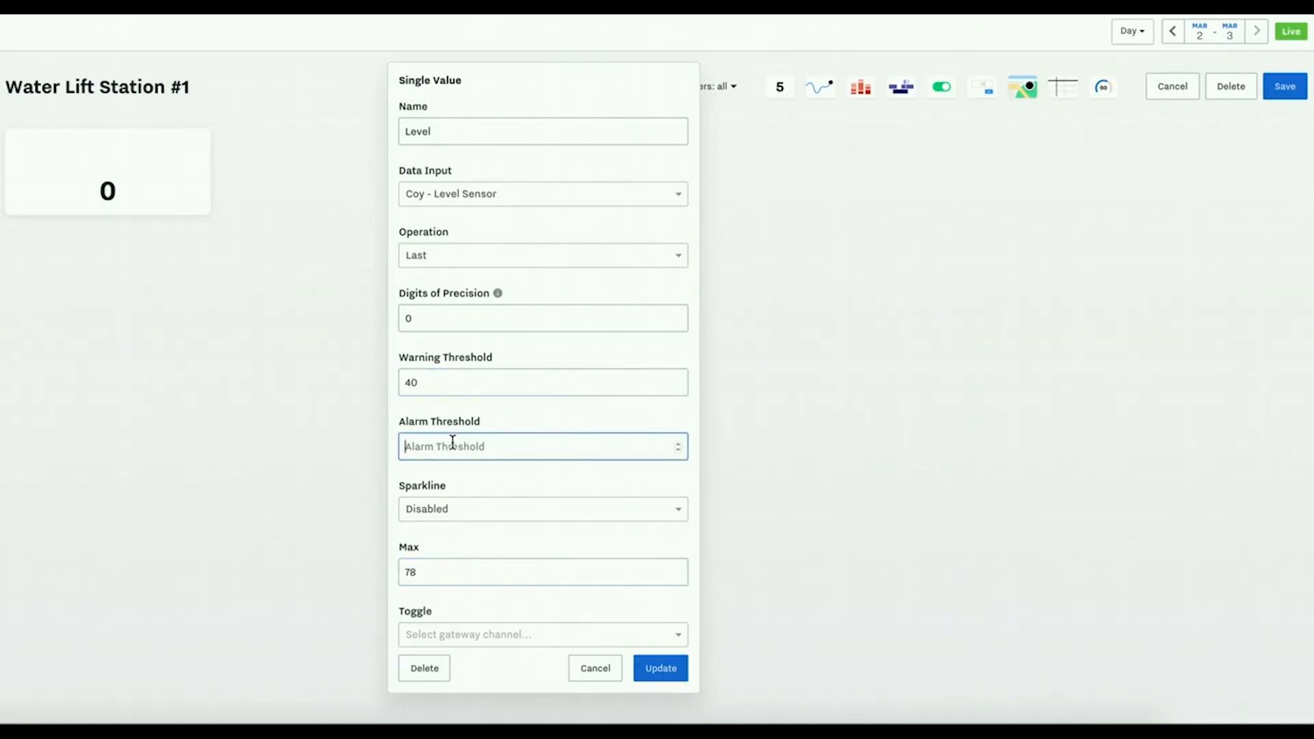
{"action": "type", "text": "50"}
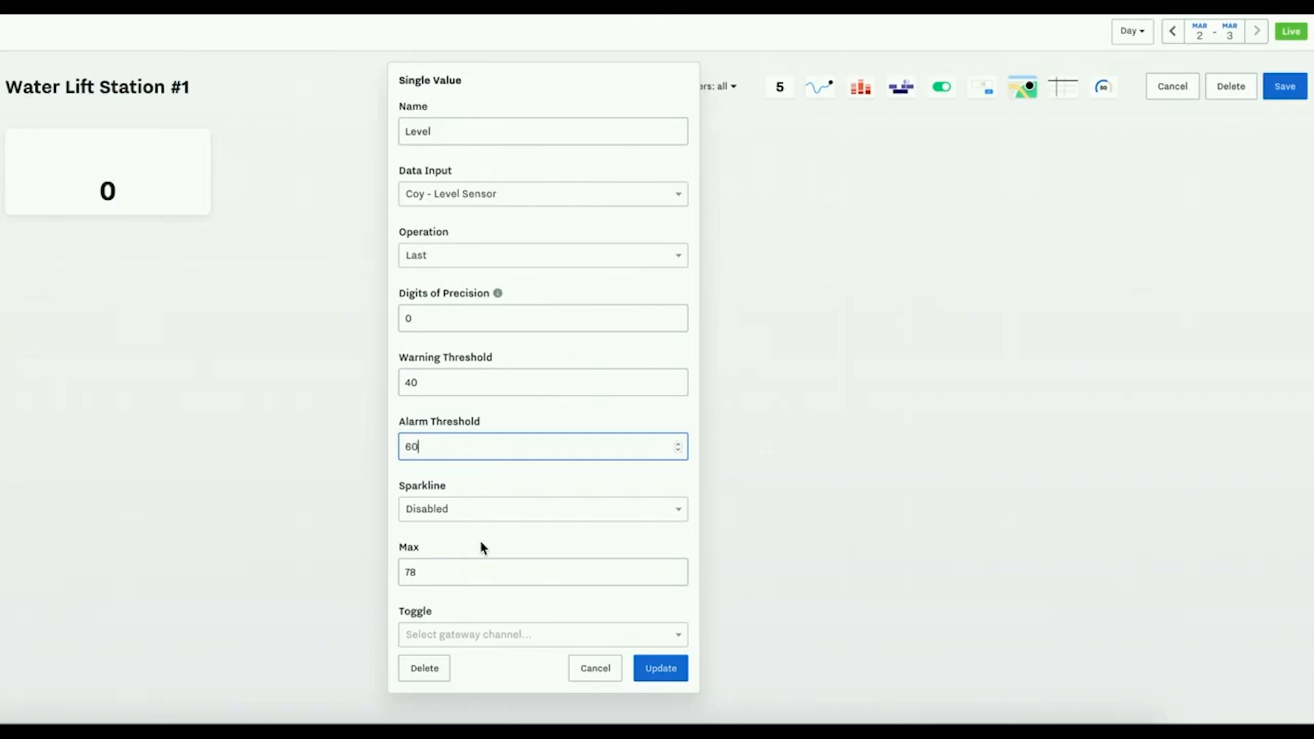
{"action": "left_click", "coordinate": [660, 668]}
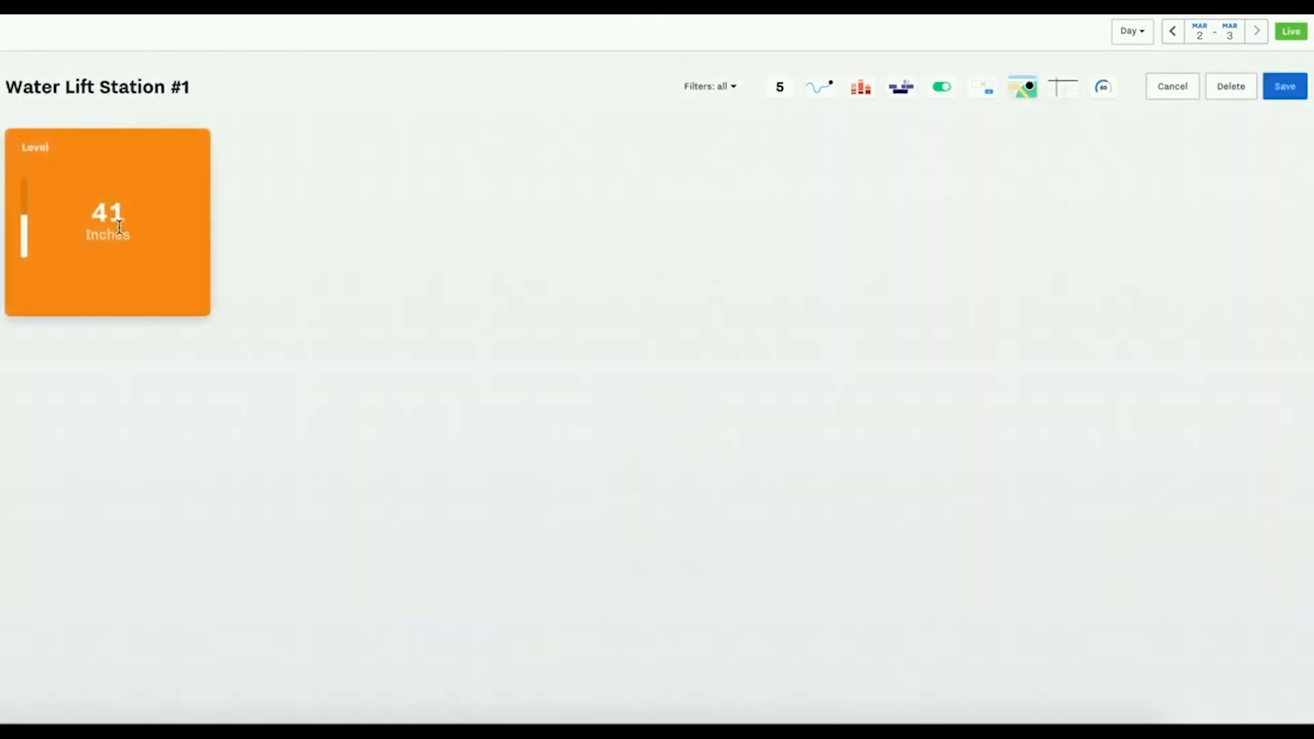
{"action": "mouse_move", "coordinate": [779, 88]}
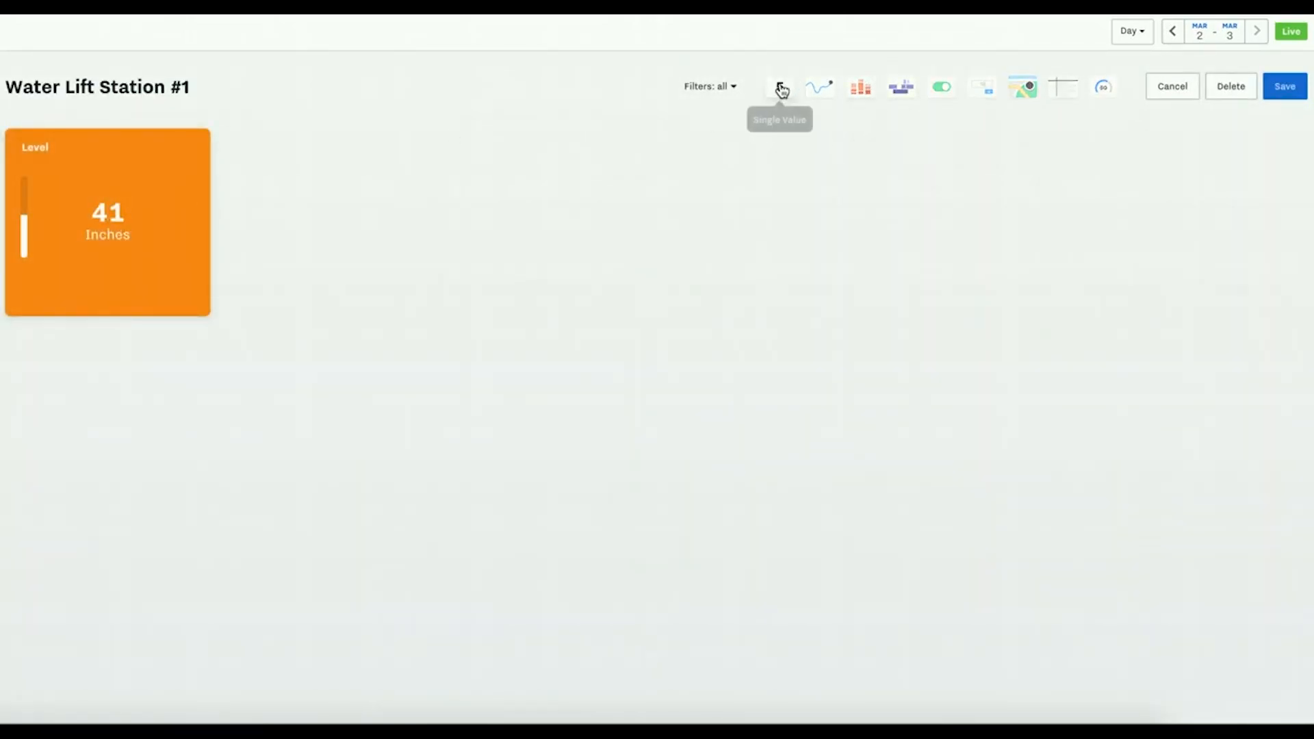
- Add a High Level single-value tile fed by Coy - High Level Alarm Float, last reading
{"action": "left_click", "coordinate": [779, 86]}
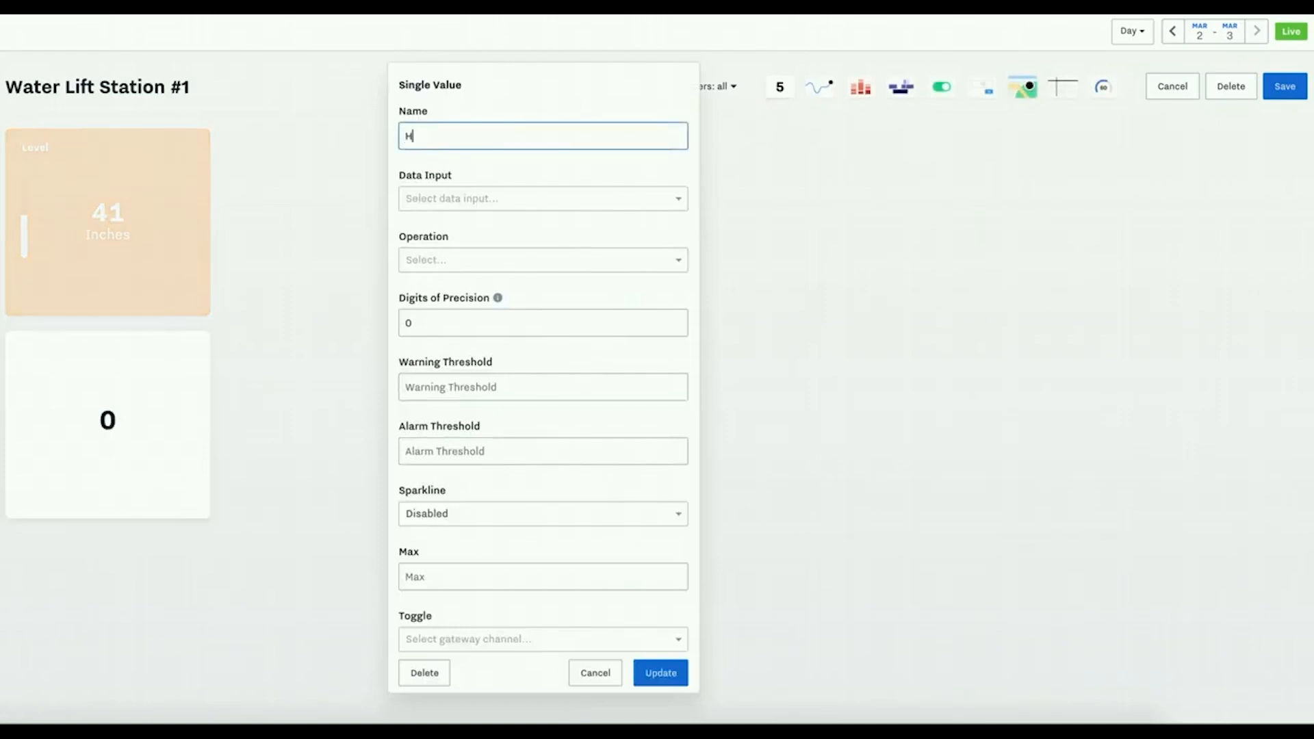
{"action": "type", "text": "igh Level"}
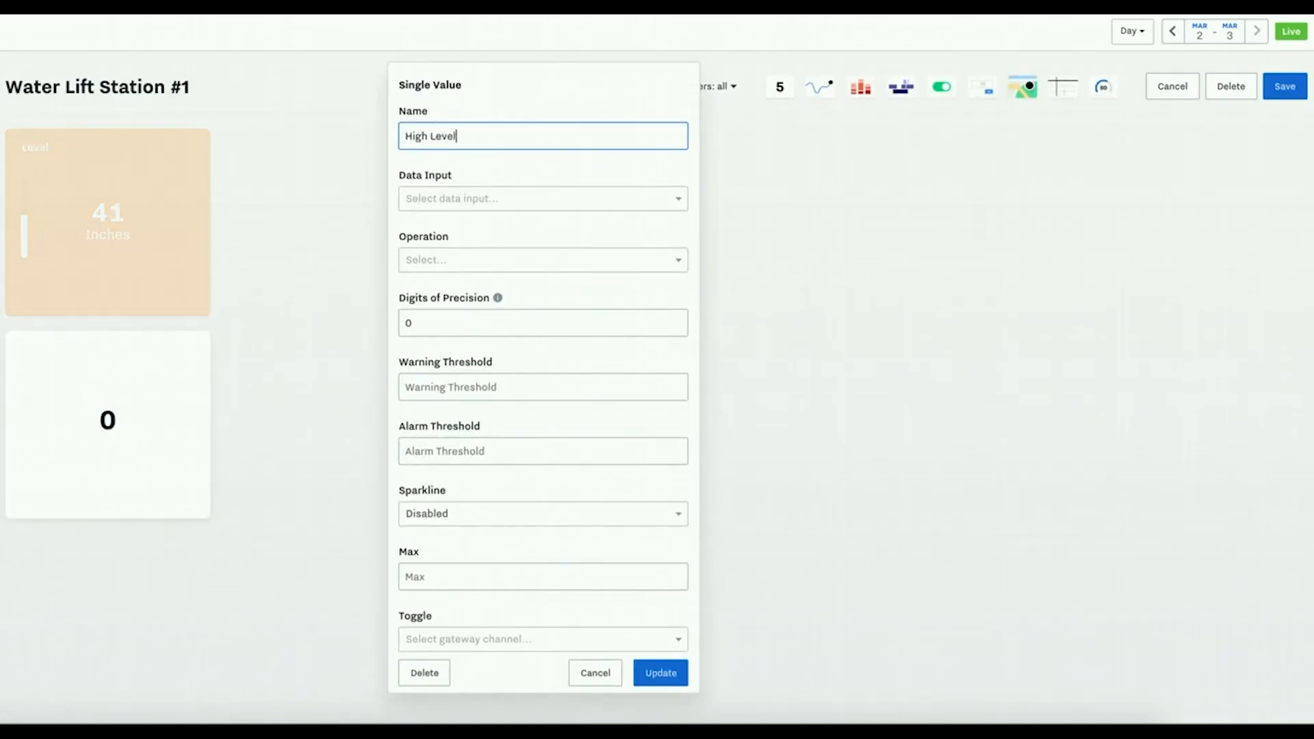
{"action": "left_click", "coordinate": [542, 198]}
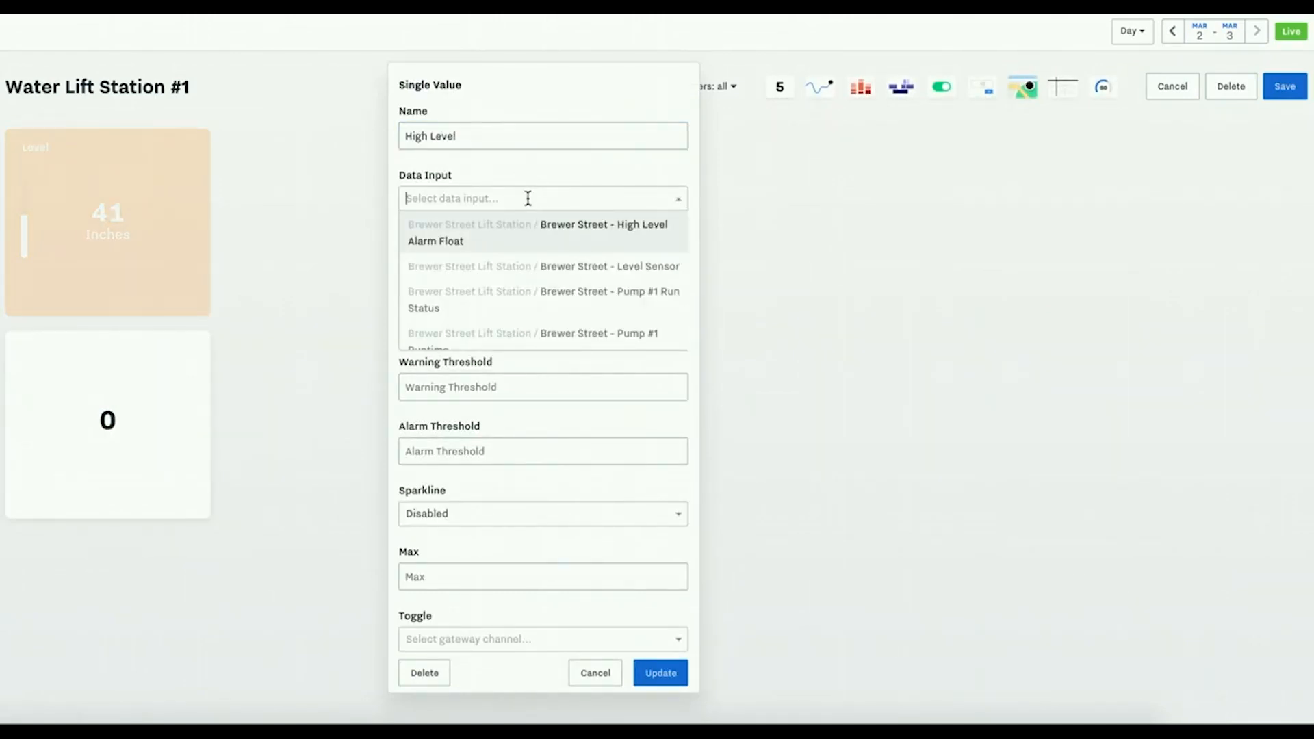
{"action": "scroll", "scroll_direction": "down", "scroll_amount": 3}
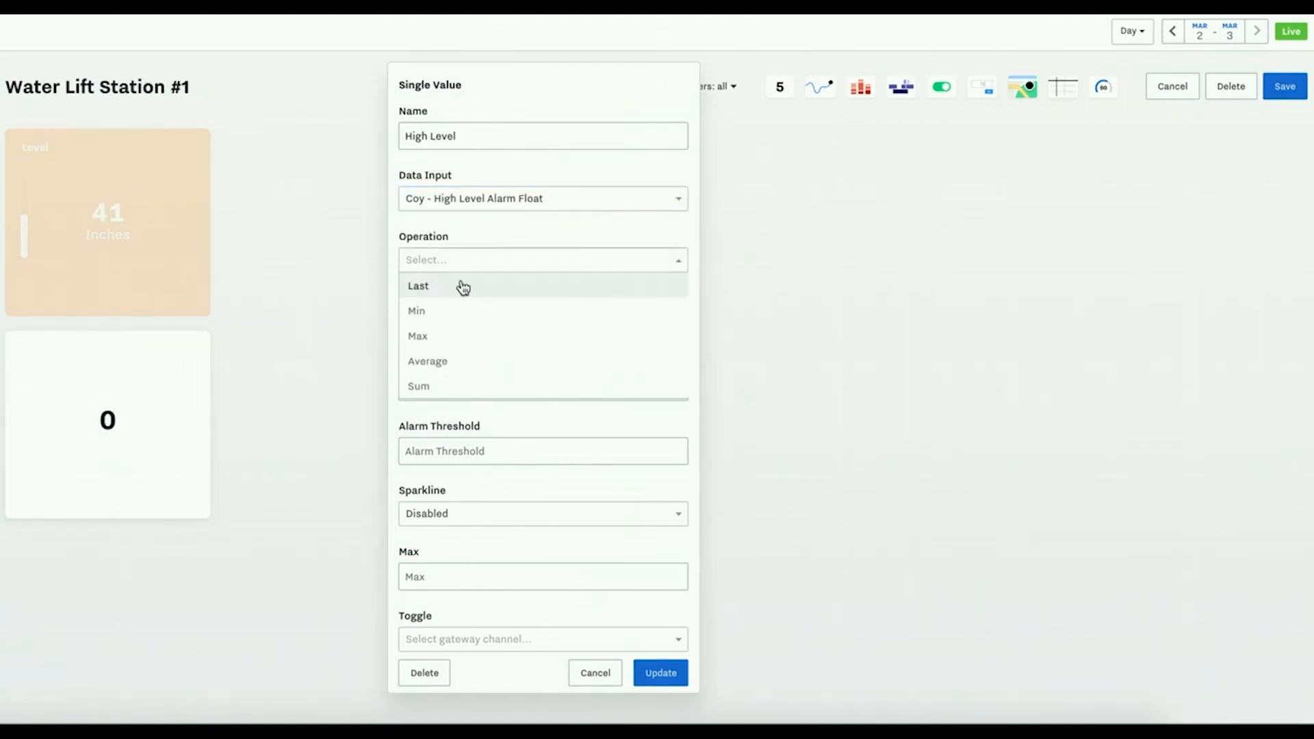
{"action": "left_click", "coordinate": [418, 286]}
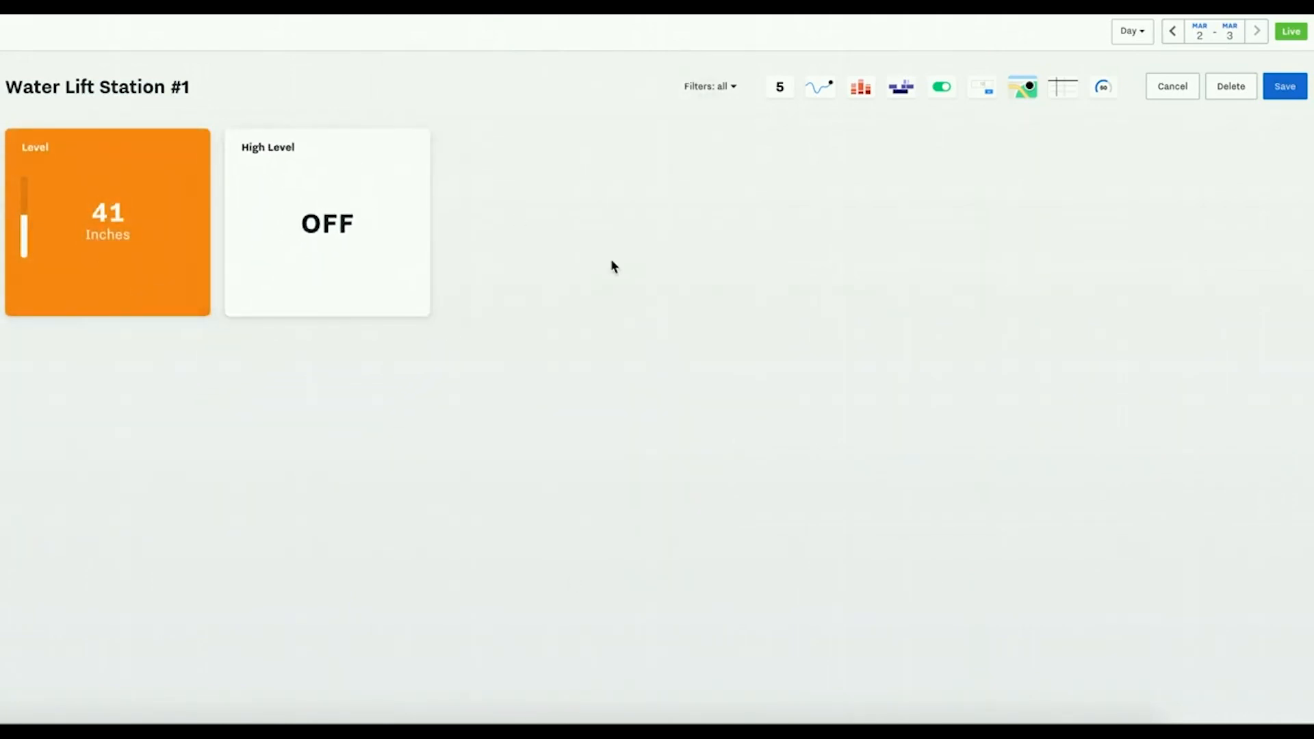
{"action": "mouse_move", "coordinate": [690, 201]}
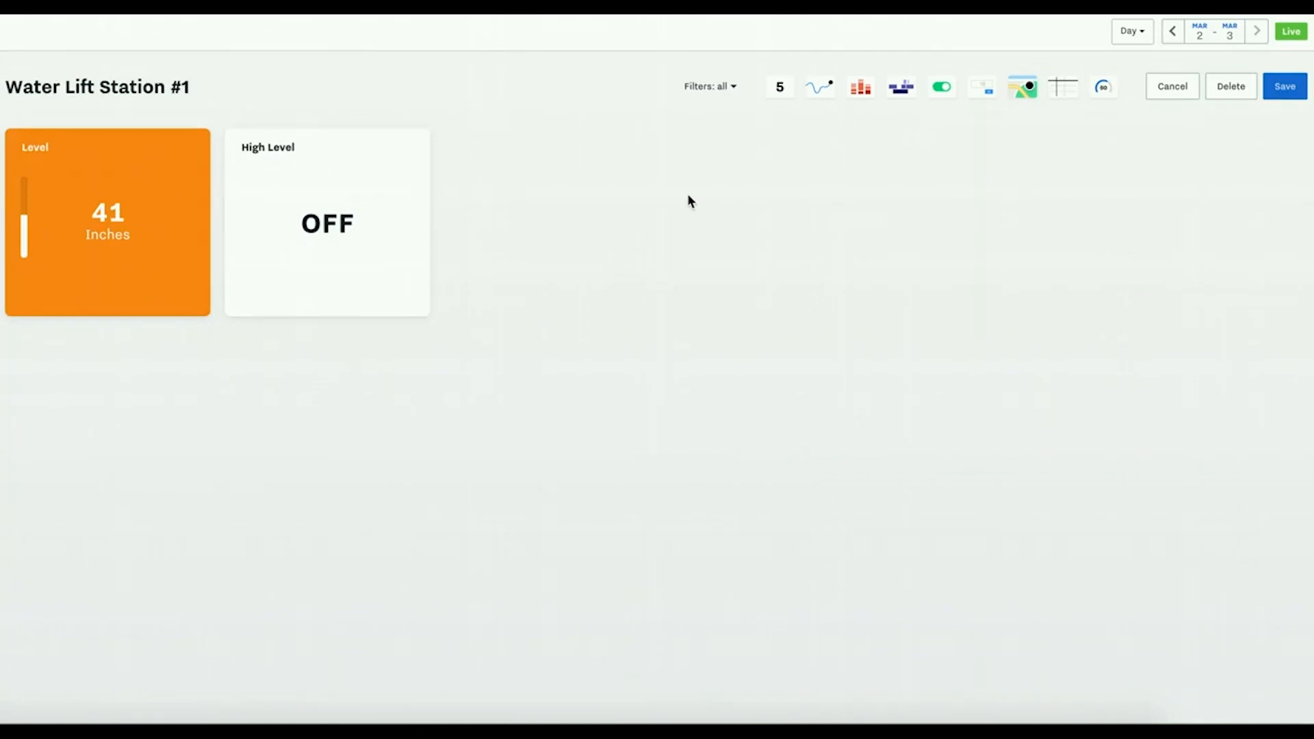
{"action": "mouse_move", "coordinate": [820, 86]}
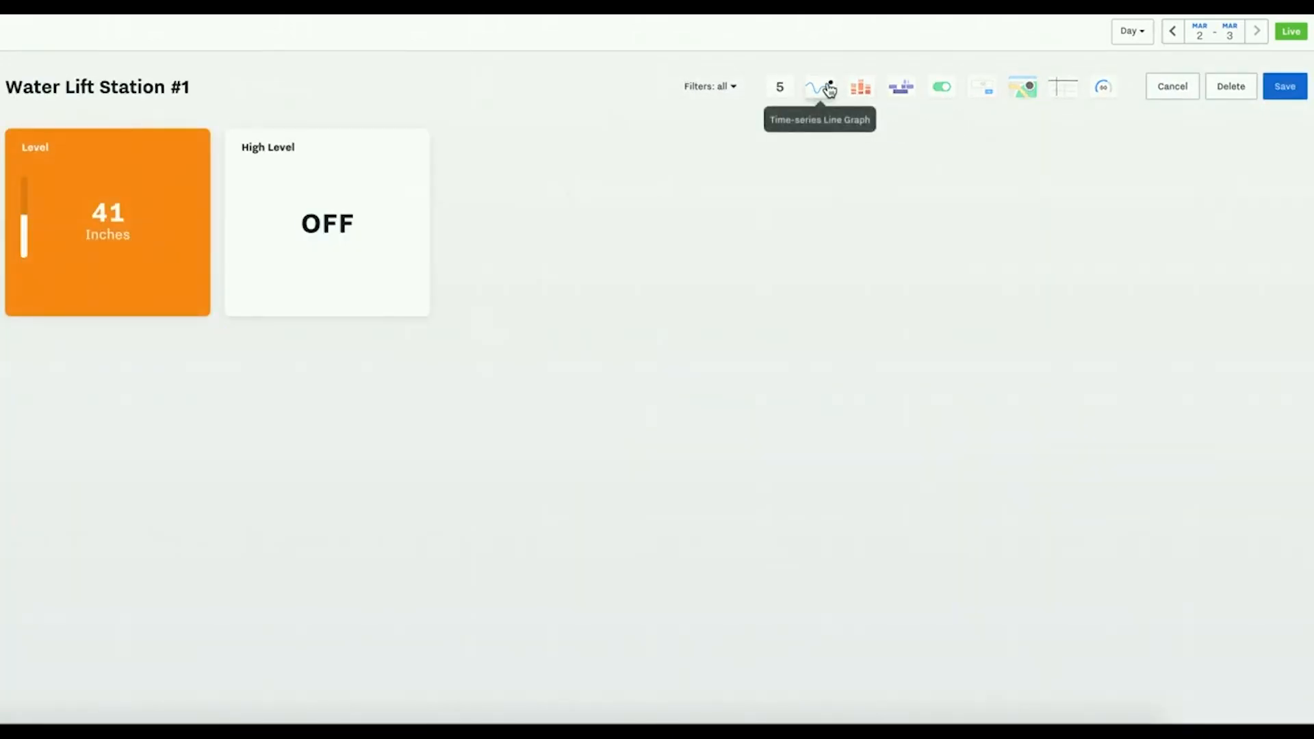
- Add a Level time-series line graph charting the Coy level sensor
{"action": "left_click", "coordinate": [823, 87]}
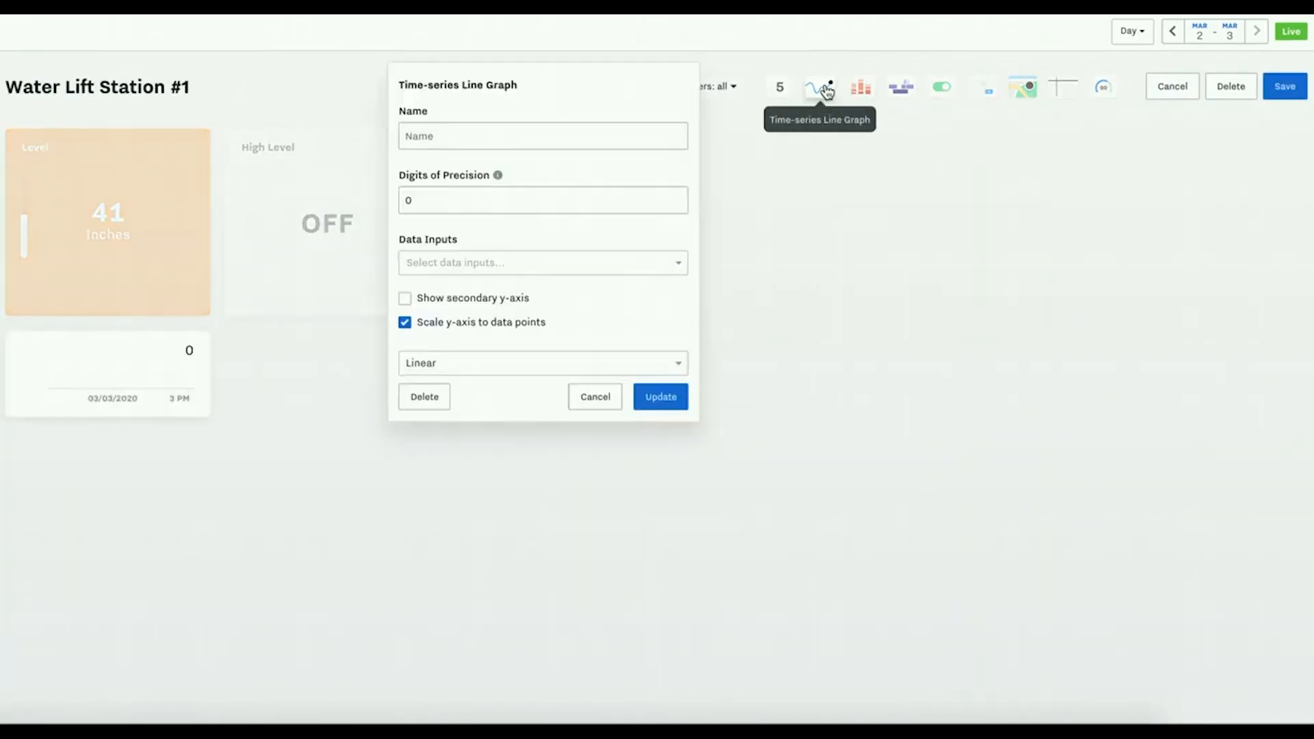
{"action": "type", "text": "Le"}
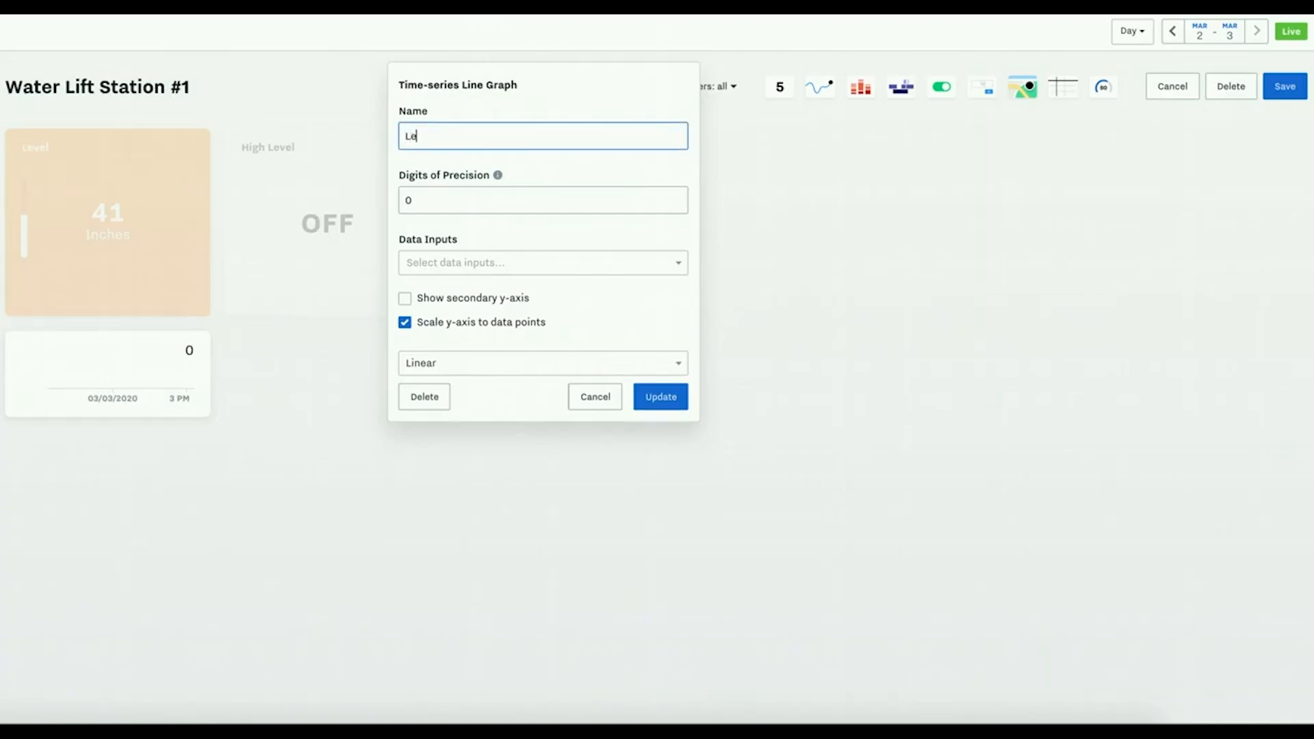
{"action": "left_click", "coordinate": [542, 263]}
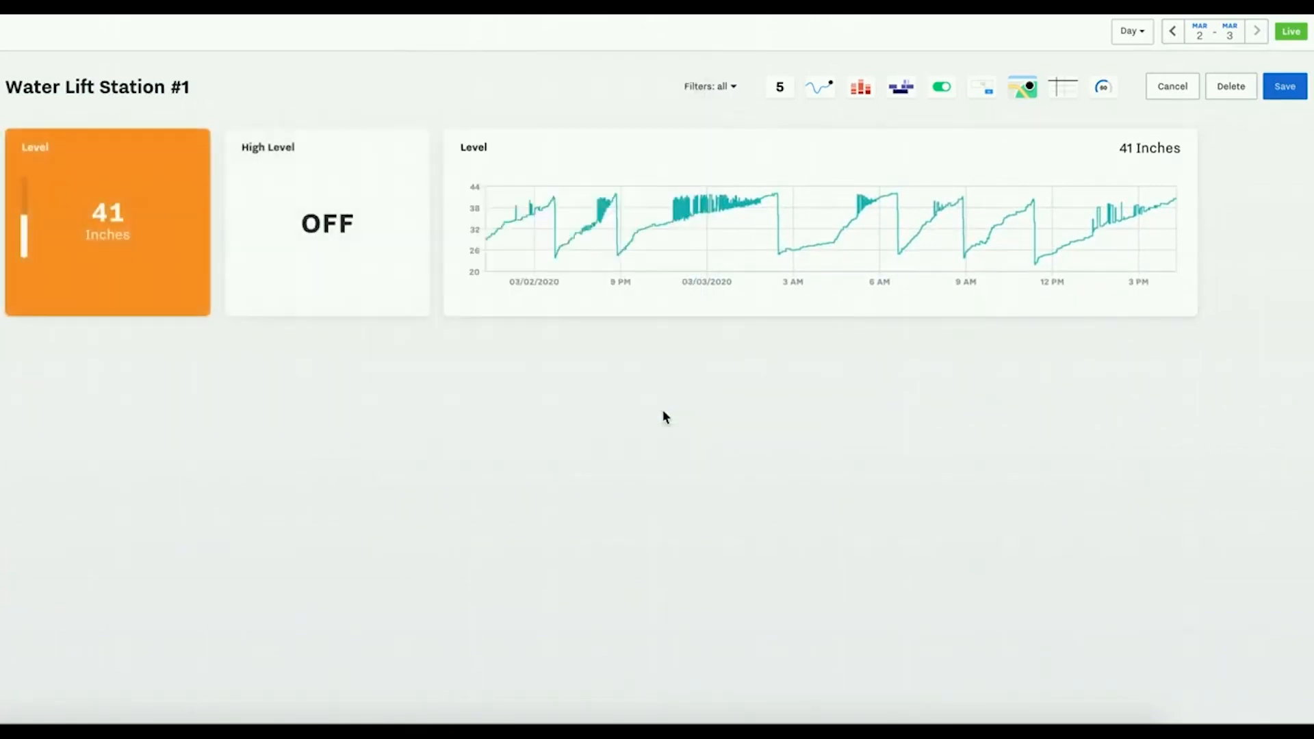
{"action": "mouse_move", "coordinate": [443, 287]}
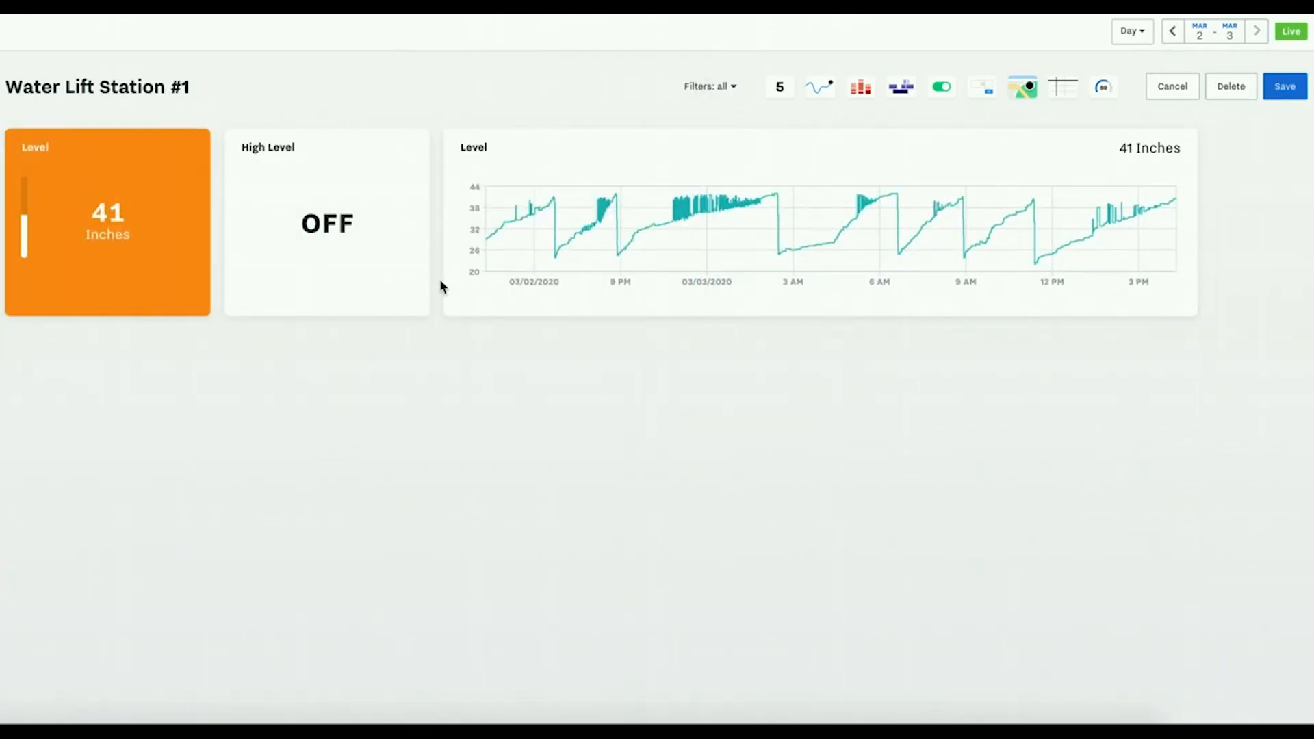
{"action": "mouse_move", "coordinate": [779, 86]}
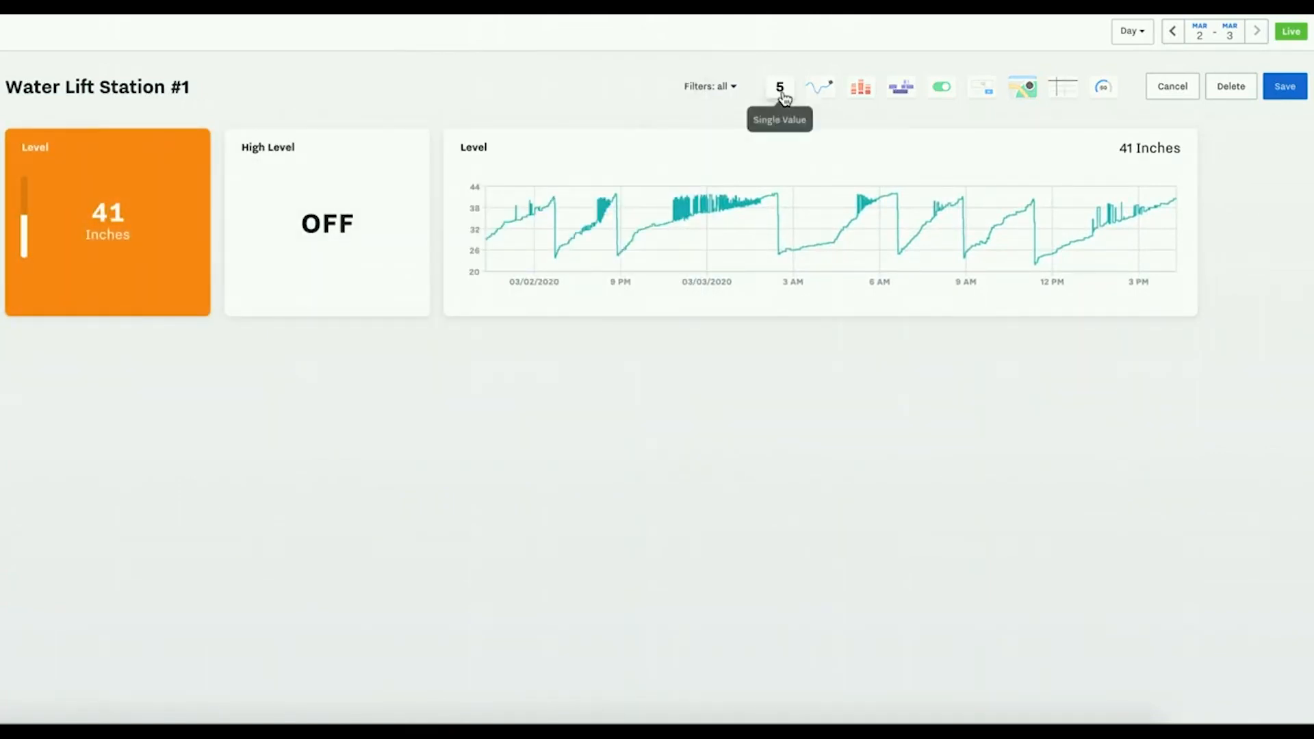
- Add a Pump #1 Status single-value tile on Coy - Pump #1 Run Status with no alarm threshold
{"action": "left_click", "coordinate": [777, 86]}
{"action": "type", "text": "C"}
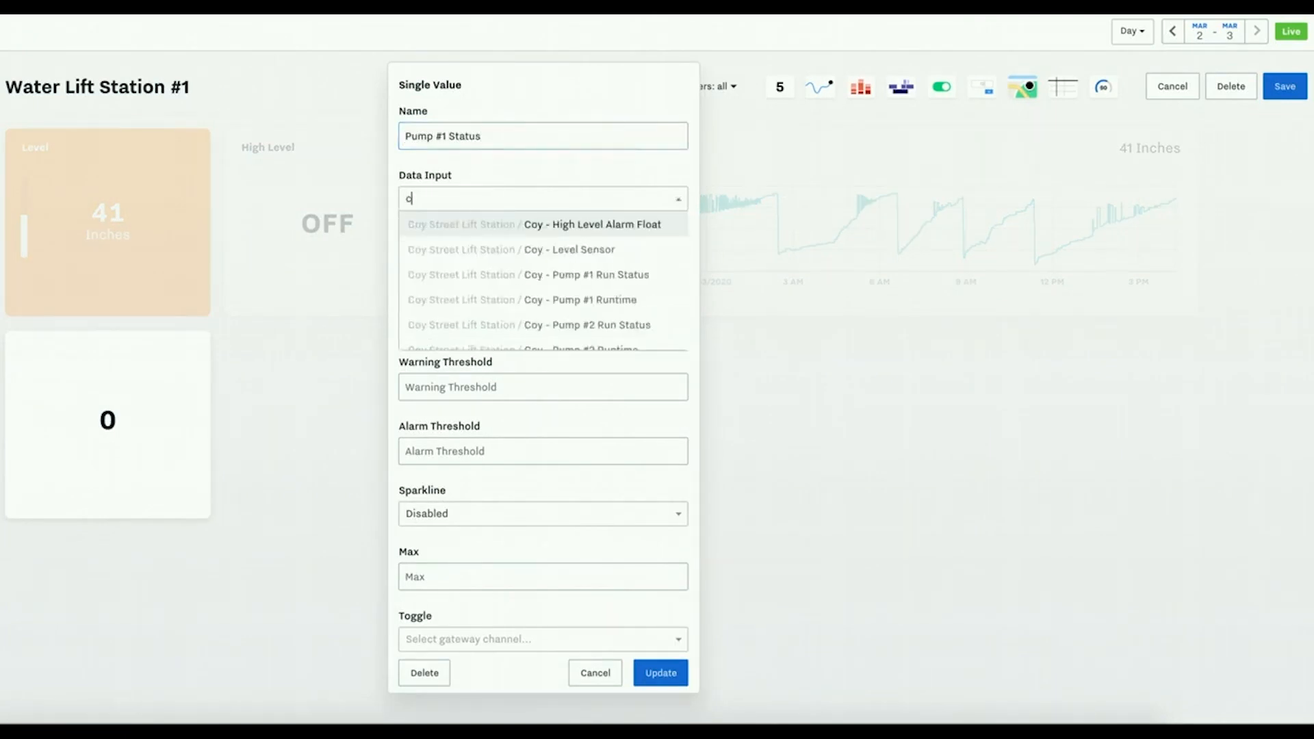
{"action": "type", "text": "oy"}
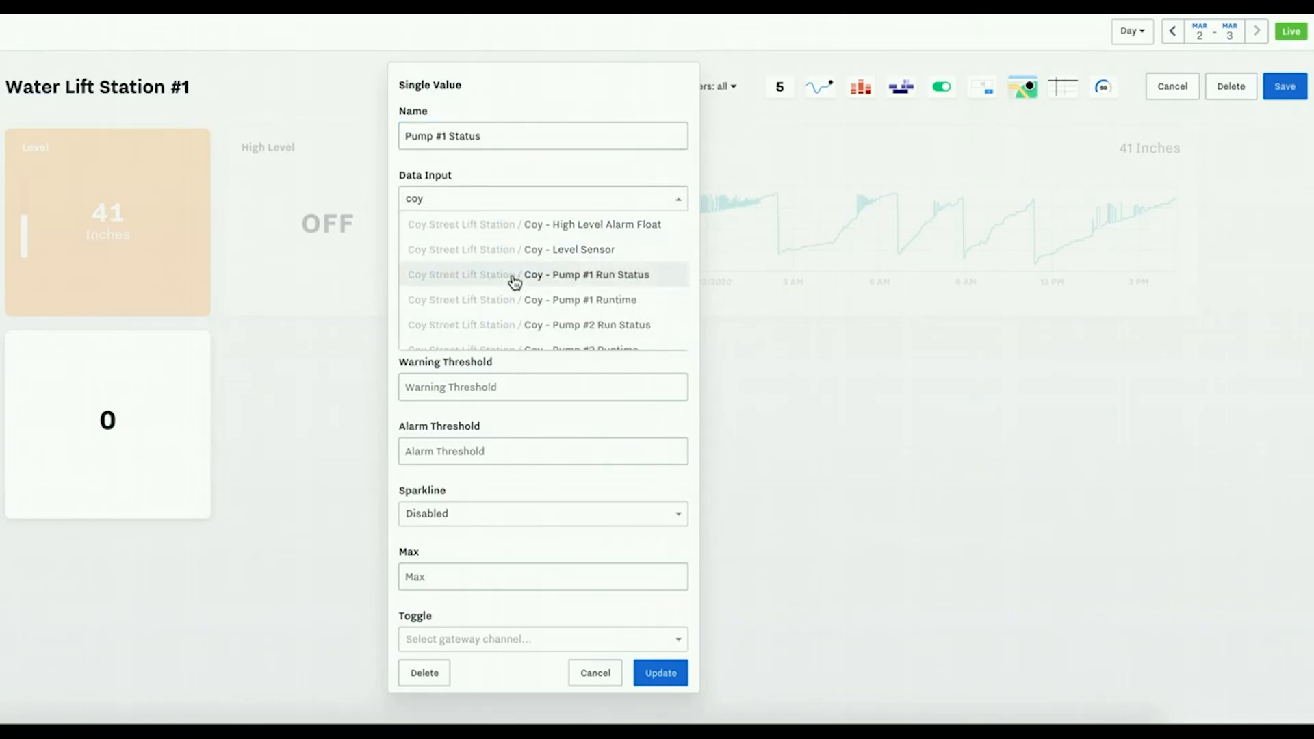
{"action": "left_click", "coordinate": [587, 274]}
{"action": "type", "text": "1"}
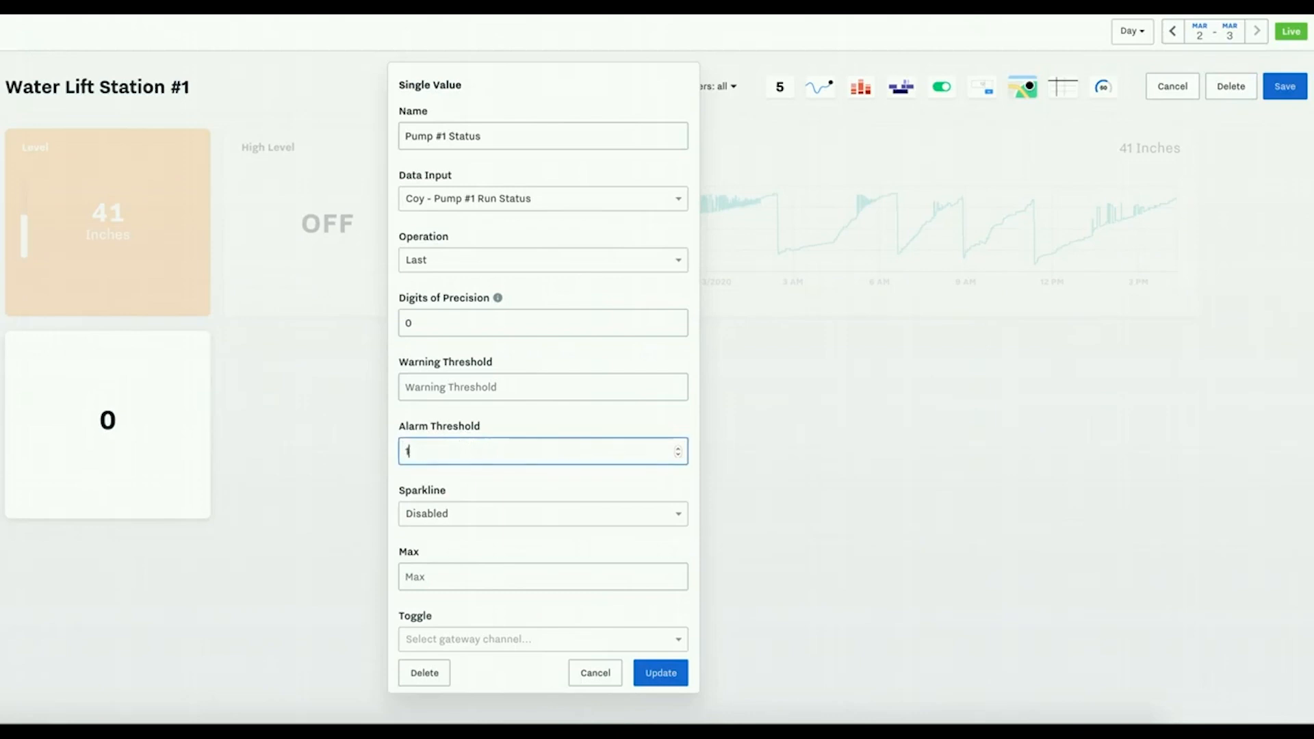
{"action": "key", "text": "Backspace"}
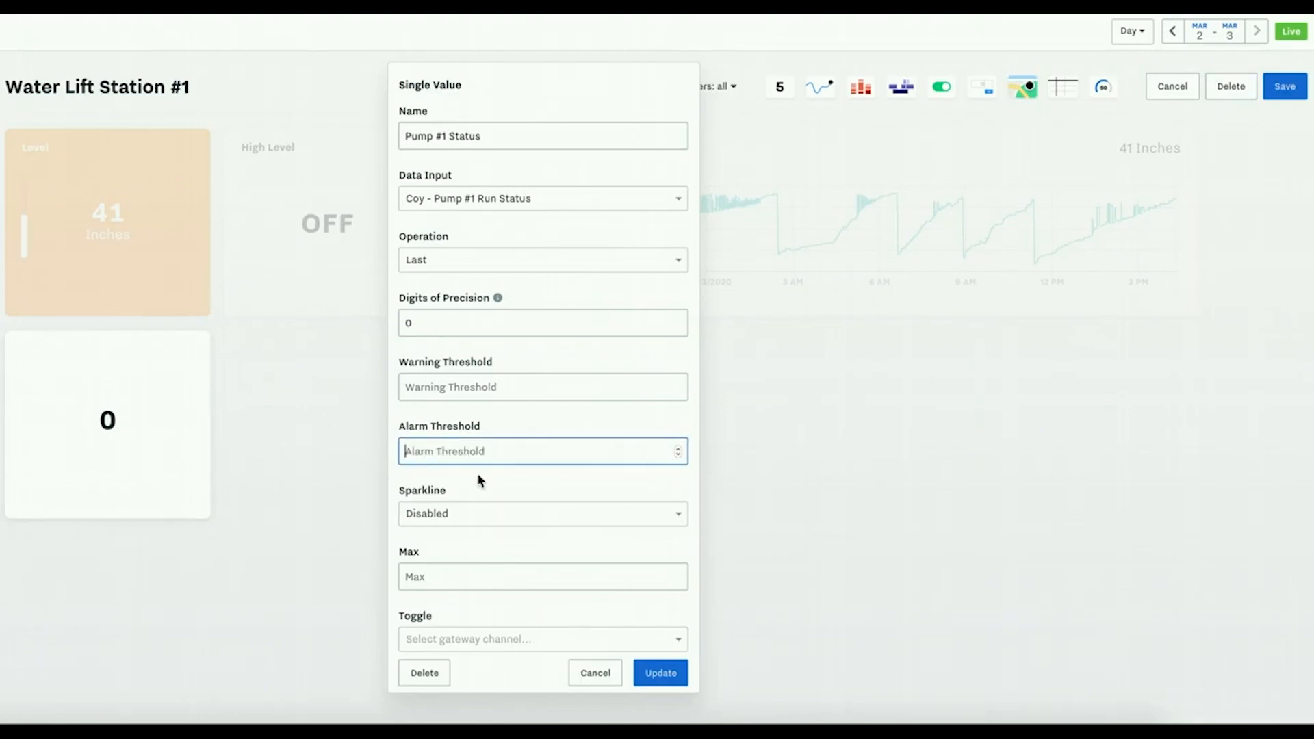
{"action": "left_click", "coordinate": [543, 386]}
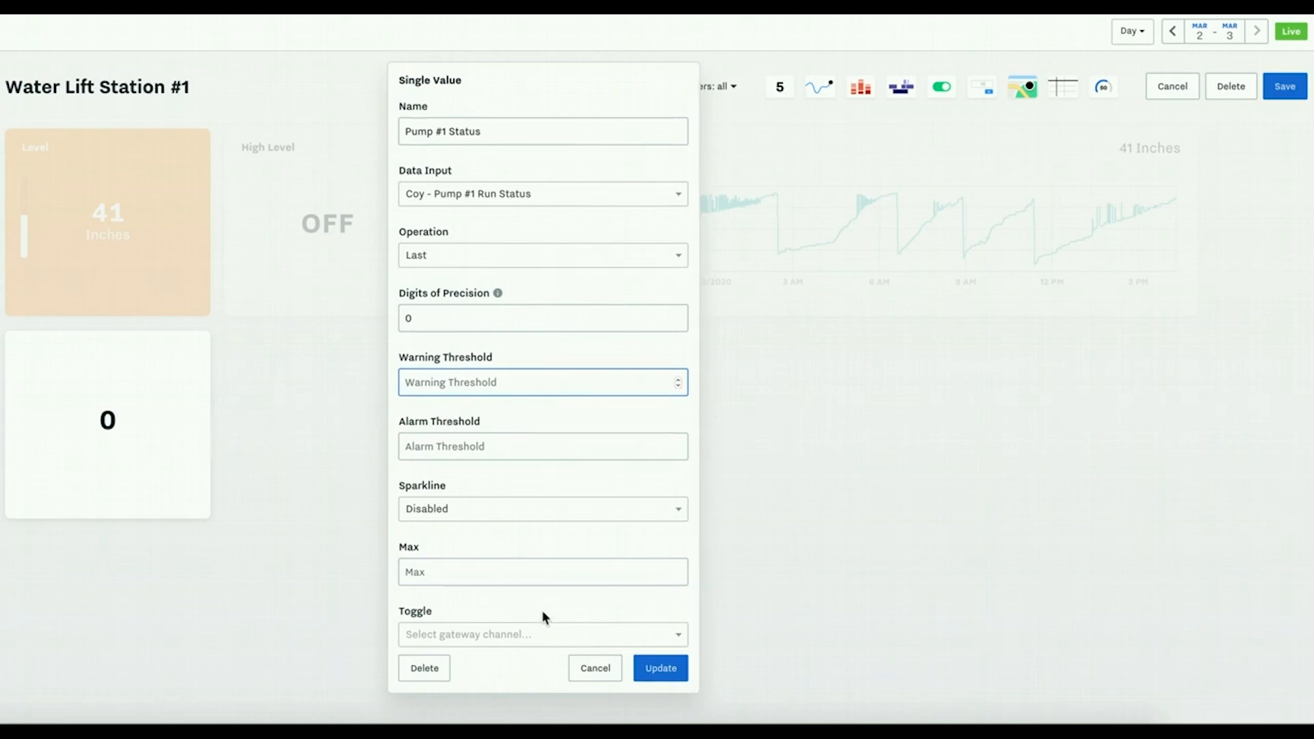
{"action": "left_click", "coordinate": [660, 669]}
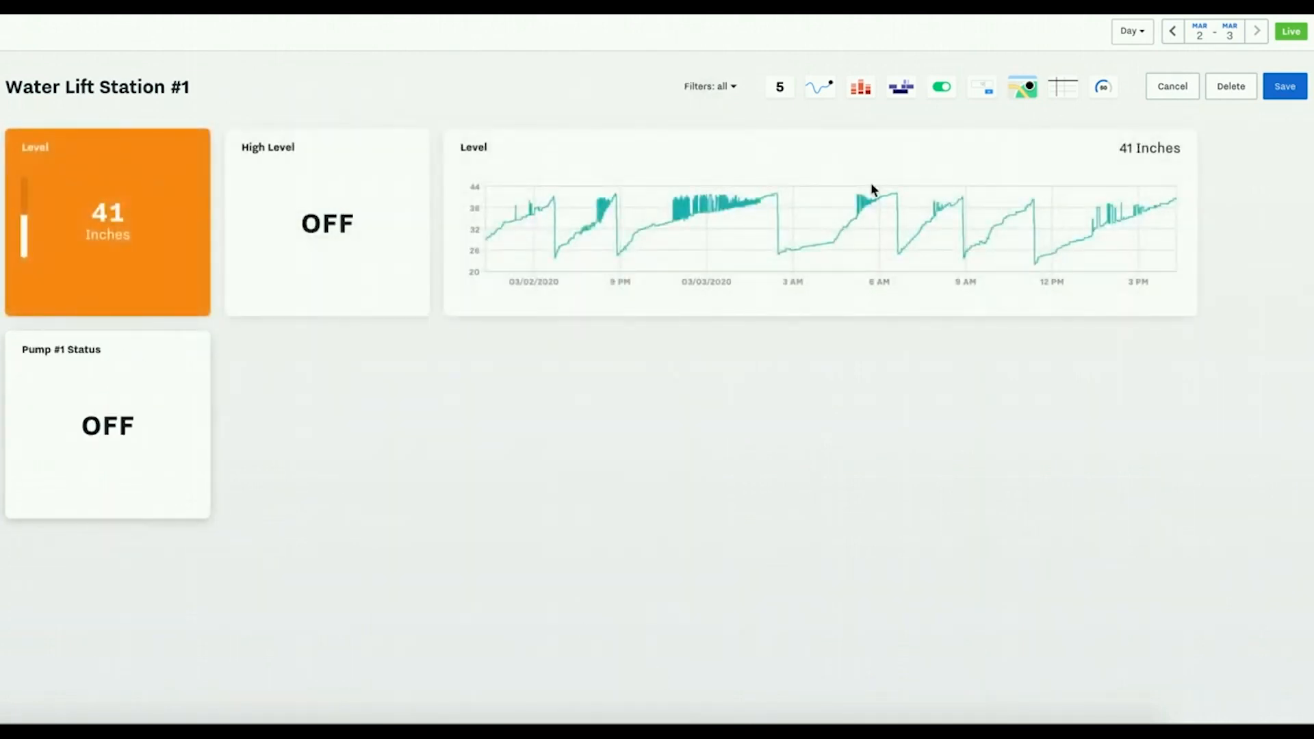
{"action": "mouse_move", "coordinate": [901, 86]}
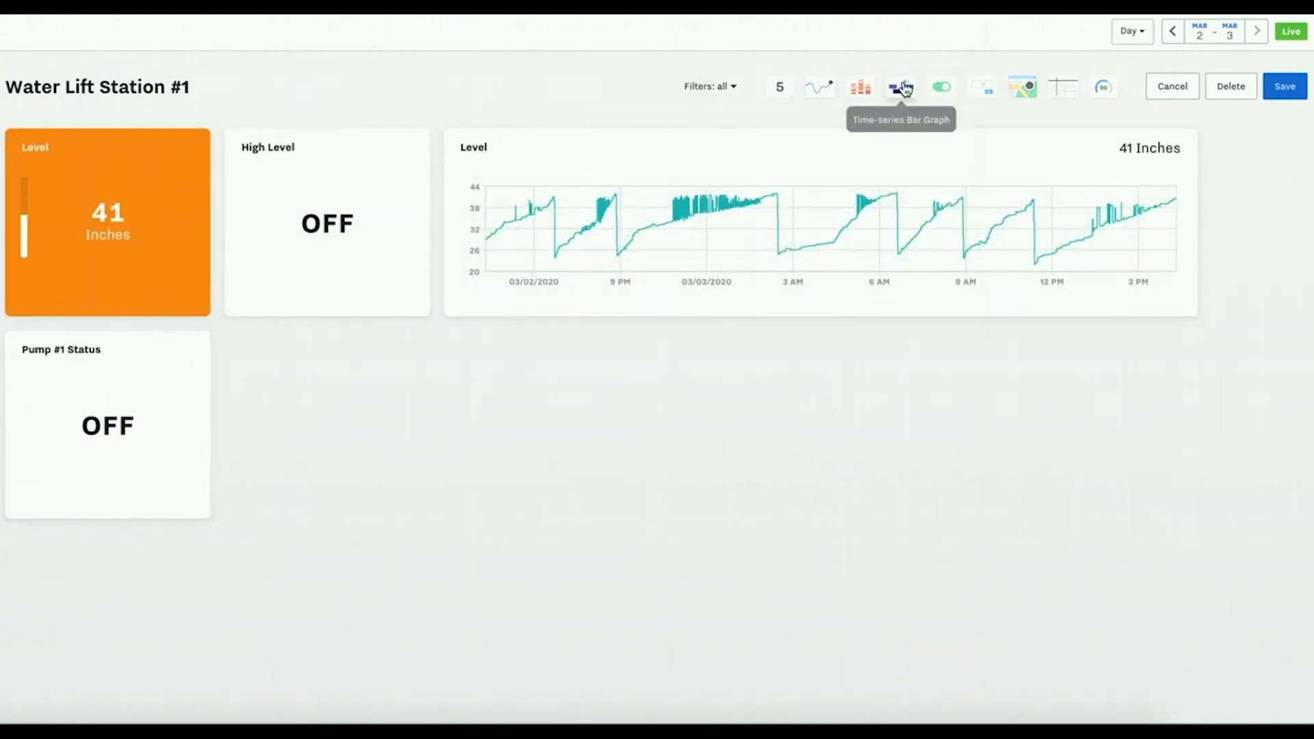
- Add a Pump #1 Run Status time-series bar graph fed by Coy - Pump #1 Run Status
{"action": "left_click", "coordinate": [900, 87]}
{"action": "type", "text": "Pump Run Status"}
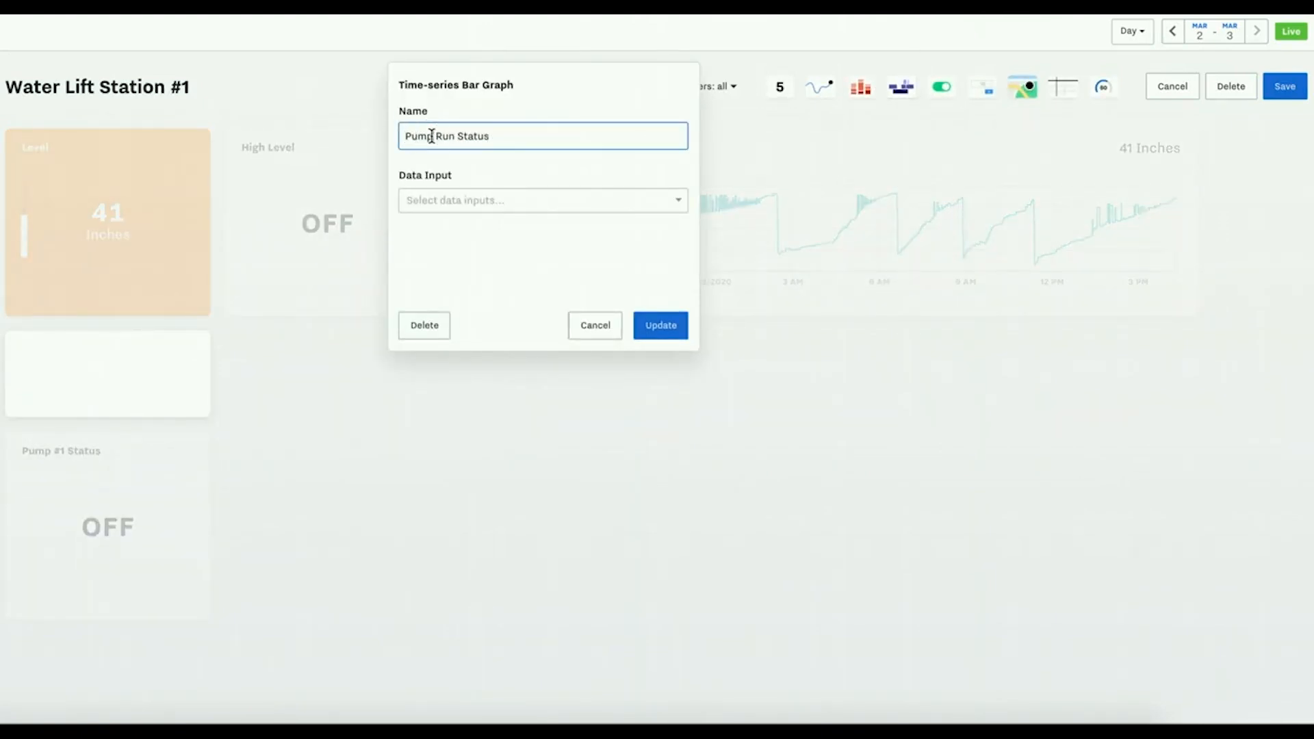
{"action": "left_click", "coordinate": [542, 200]}
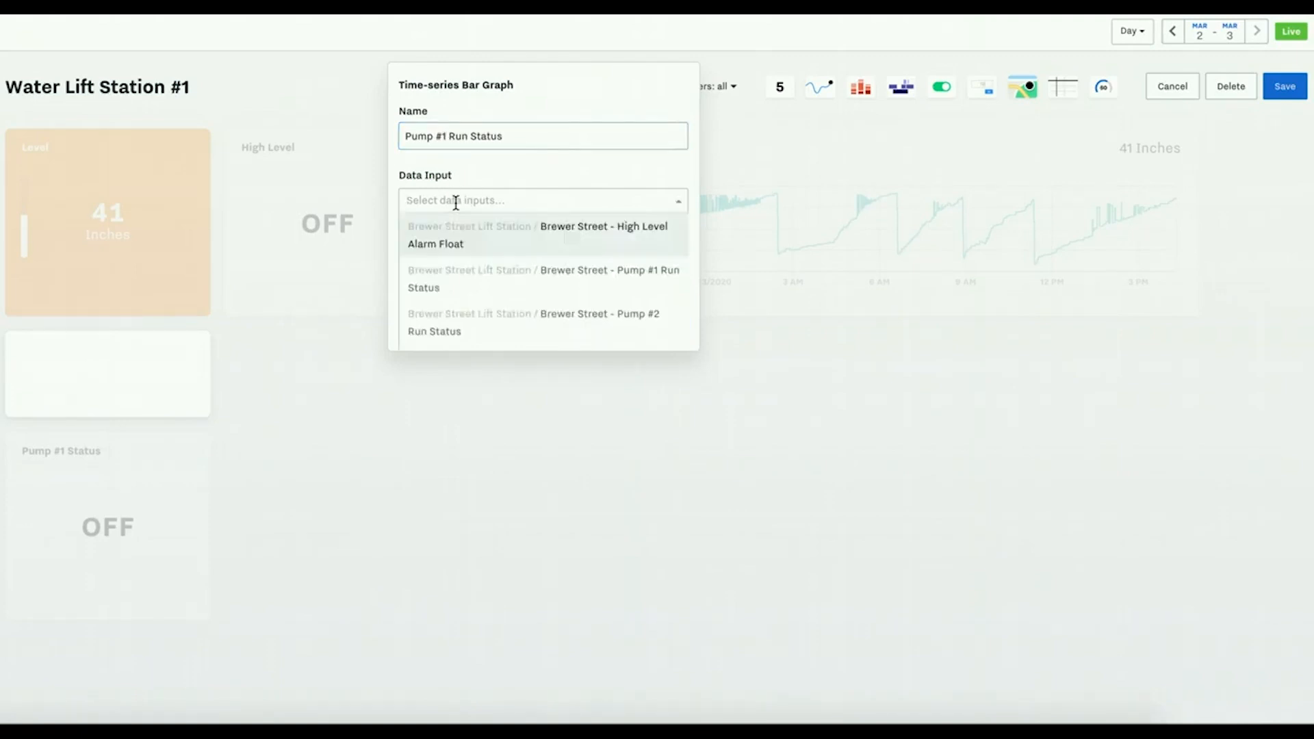
{"action": "left_click", "coordinate": [543, 278]}
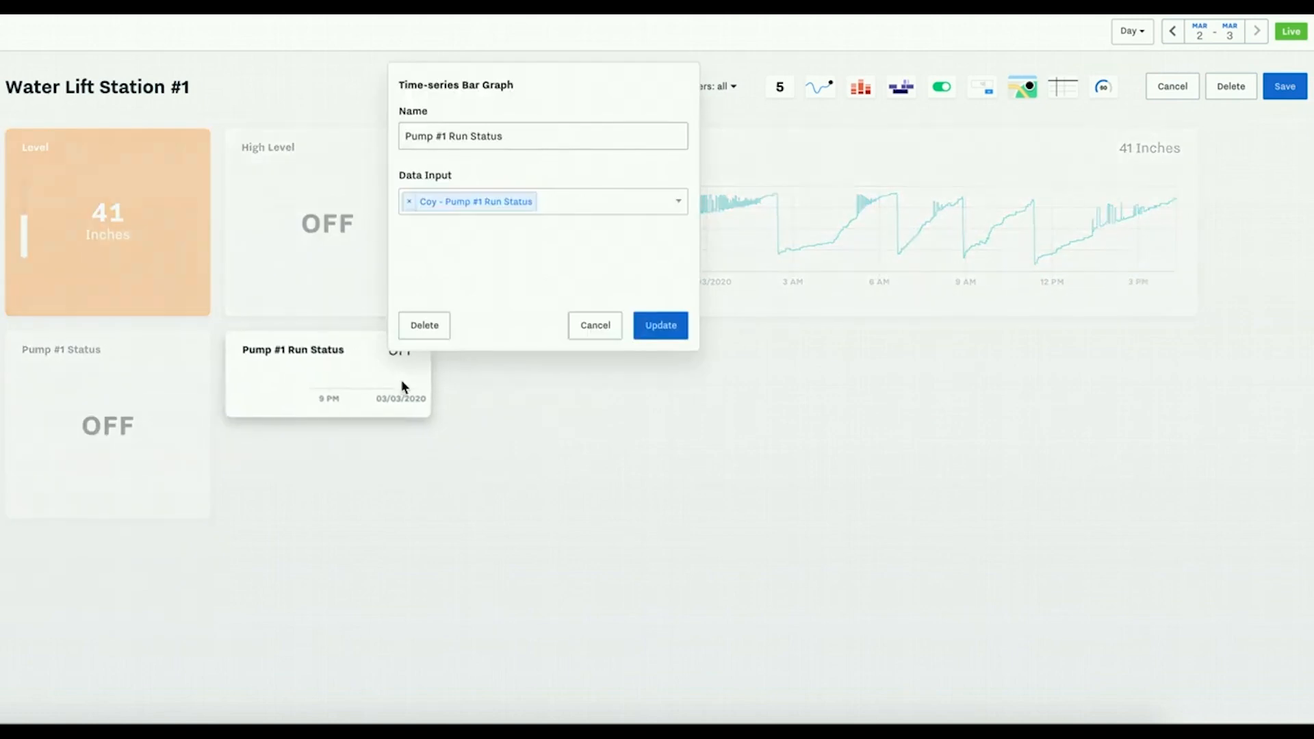
{"action": "left_click", "coordinate": [594, 326]}
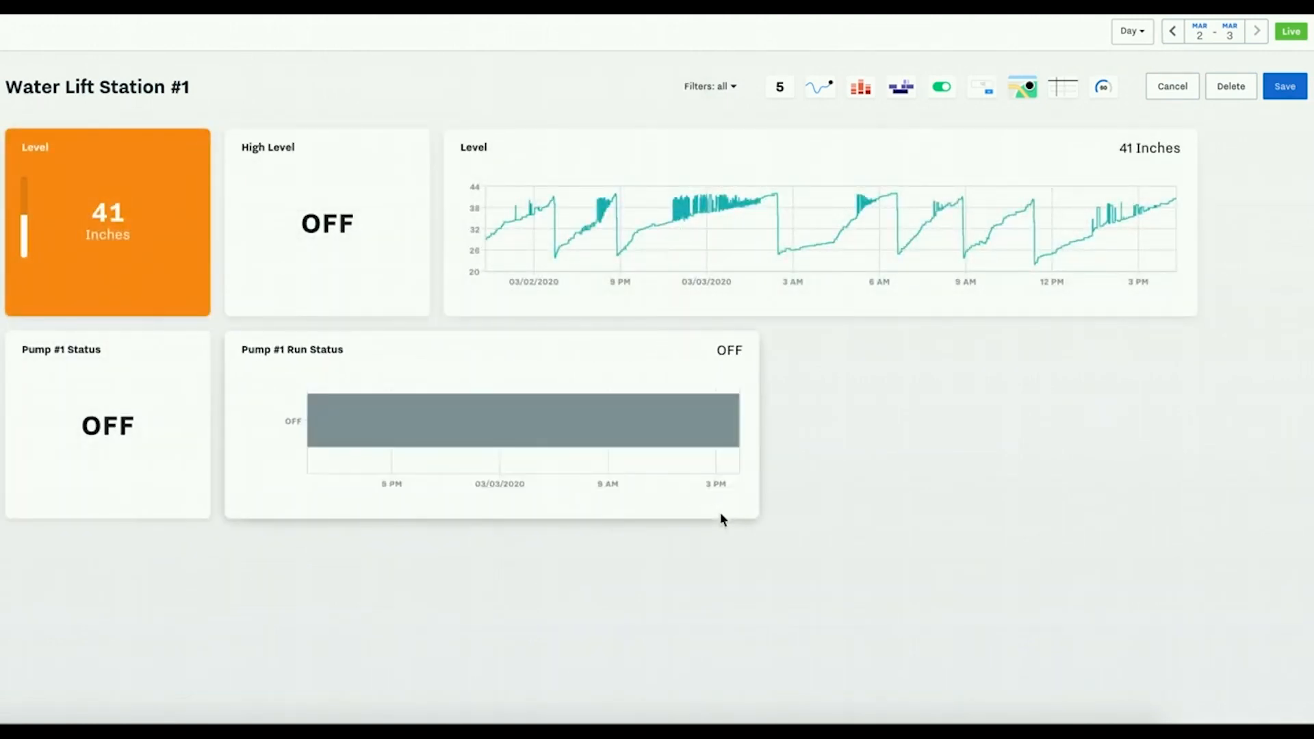
{"action": "mouse_move", "coordinate": [819, 86]}
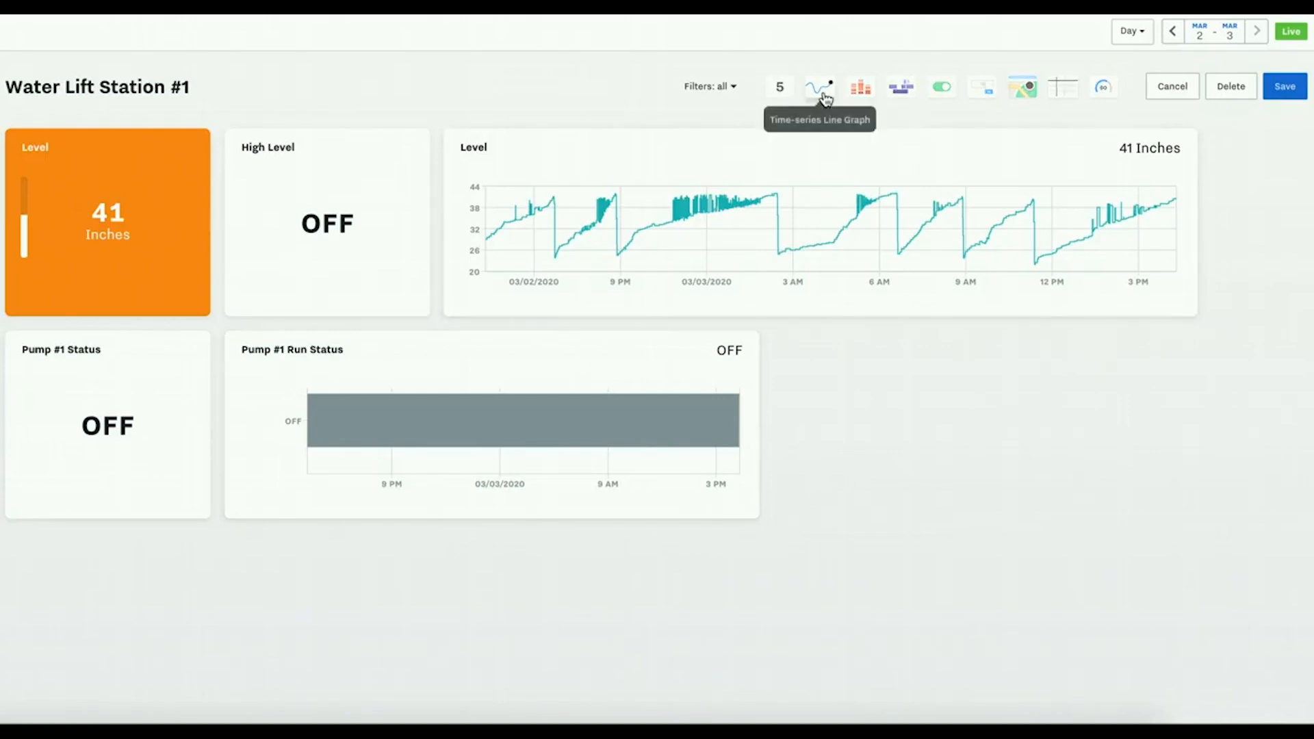
- Add a Pump Runtime time-series line graph fed by Coy - Pump #1 Runtime
{"action": "left_click", "coordinate": [819, 86]}
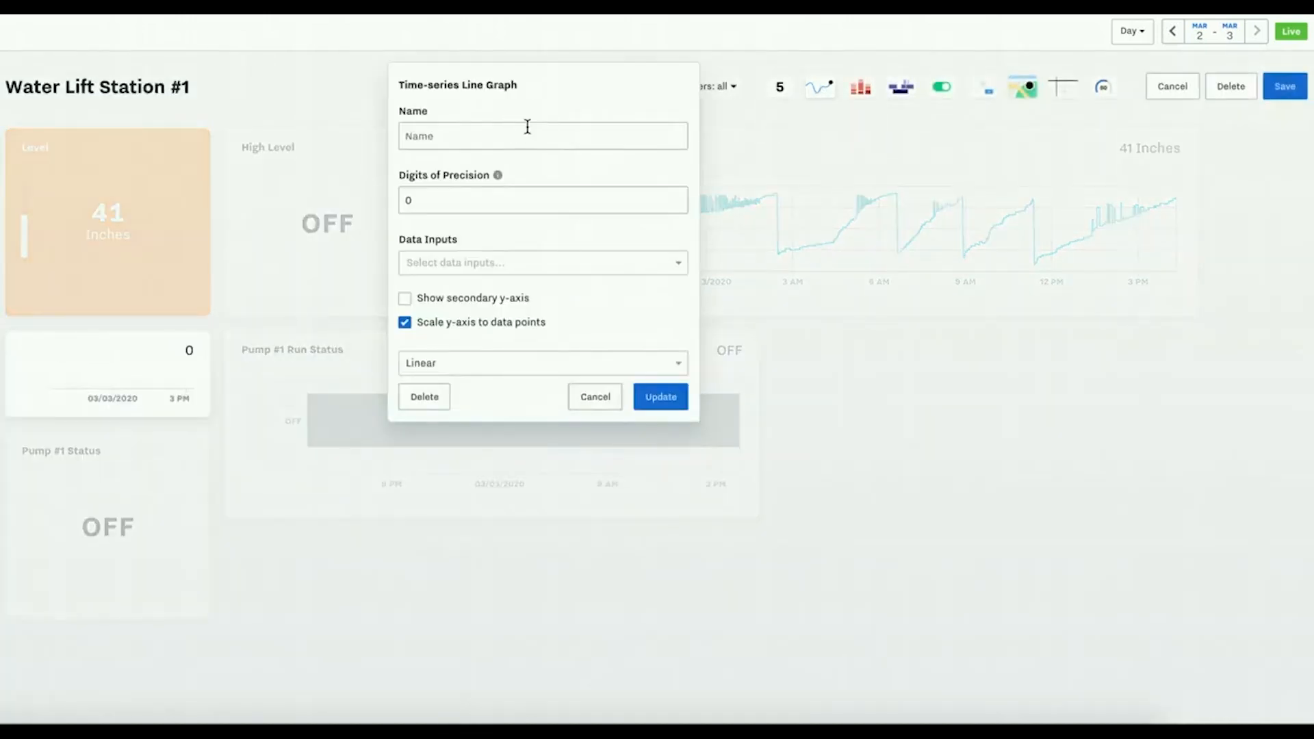
{"action": "type", "text": "Pump Runtime"}
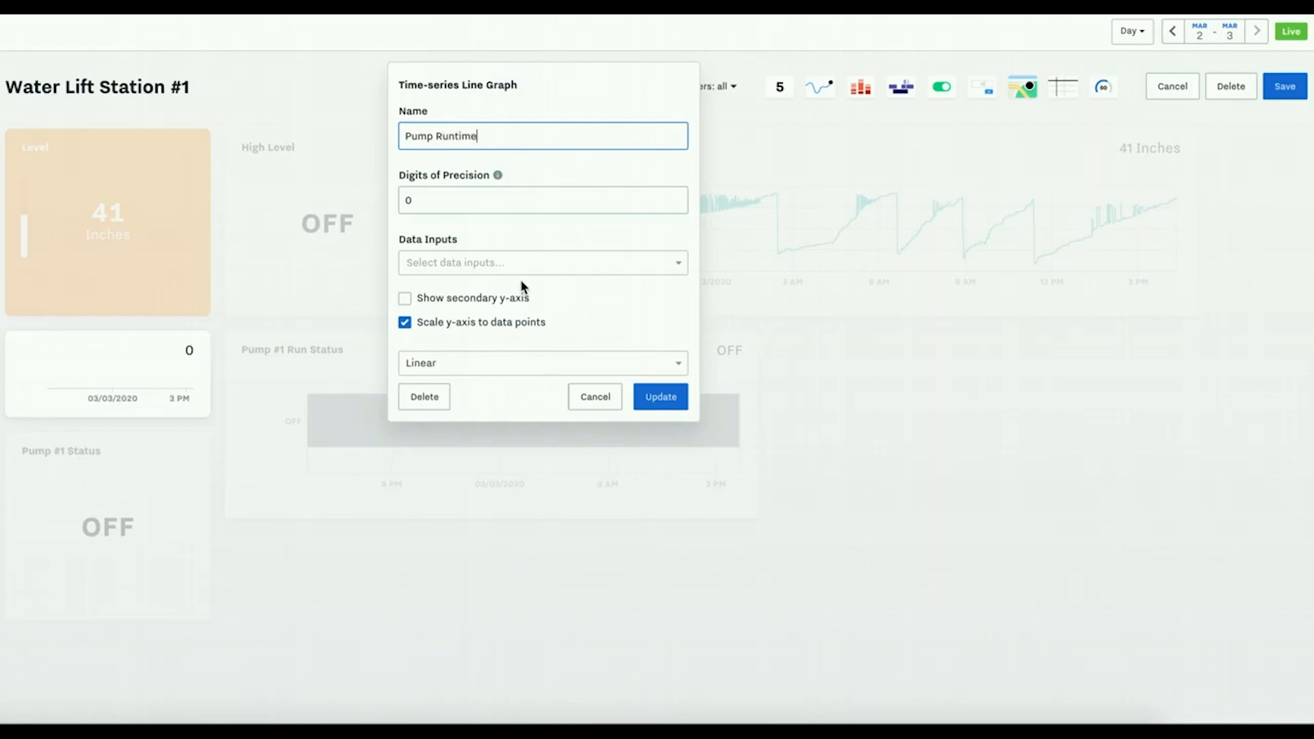
{"action": "type", "text": "run"}
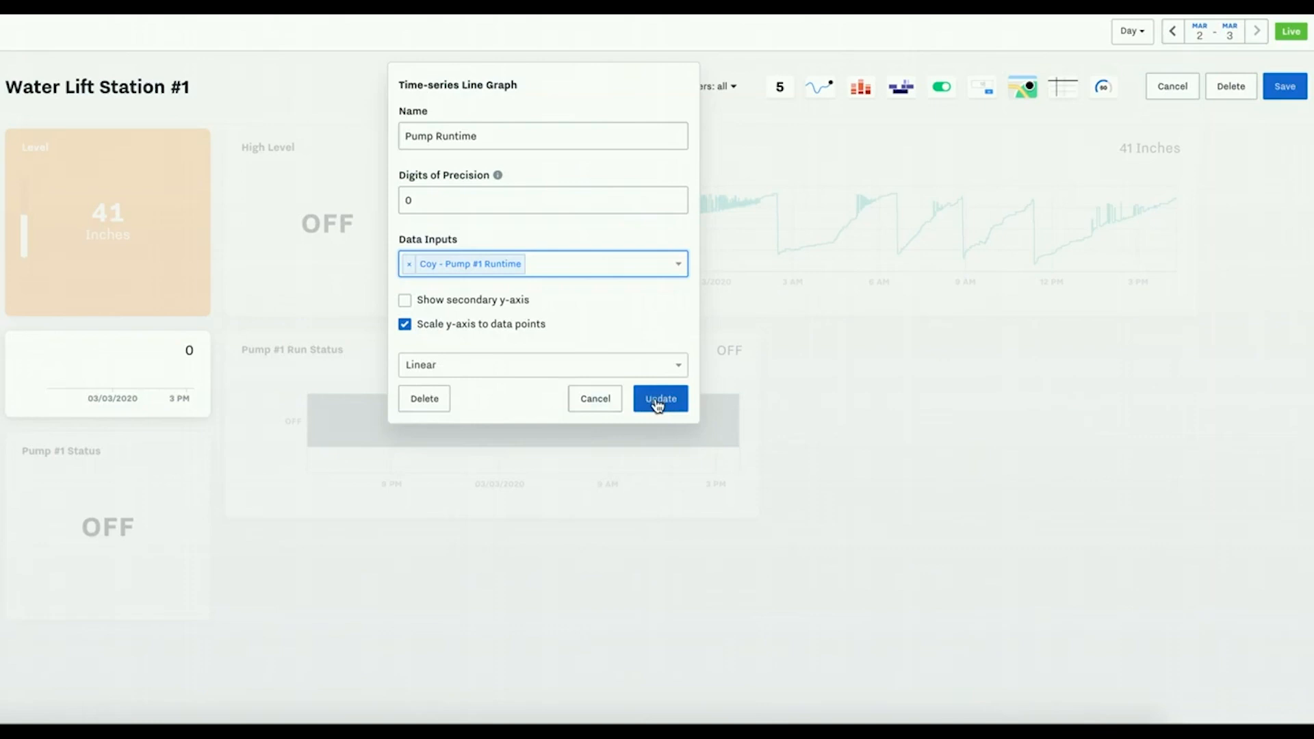
{"action": "left_click", "coordinate": [660, 399]}
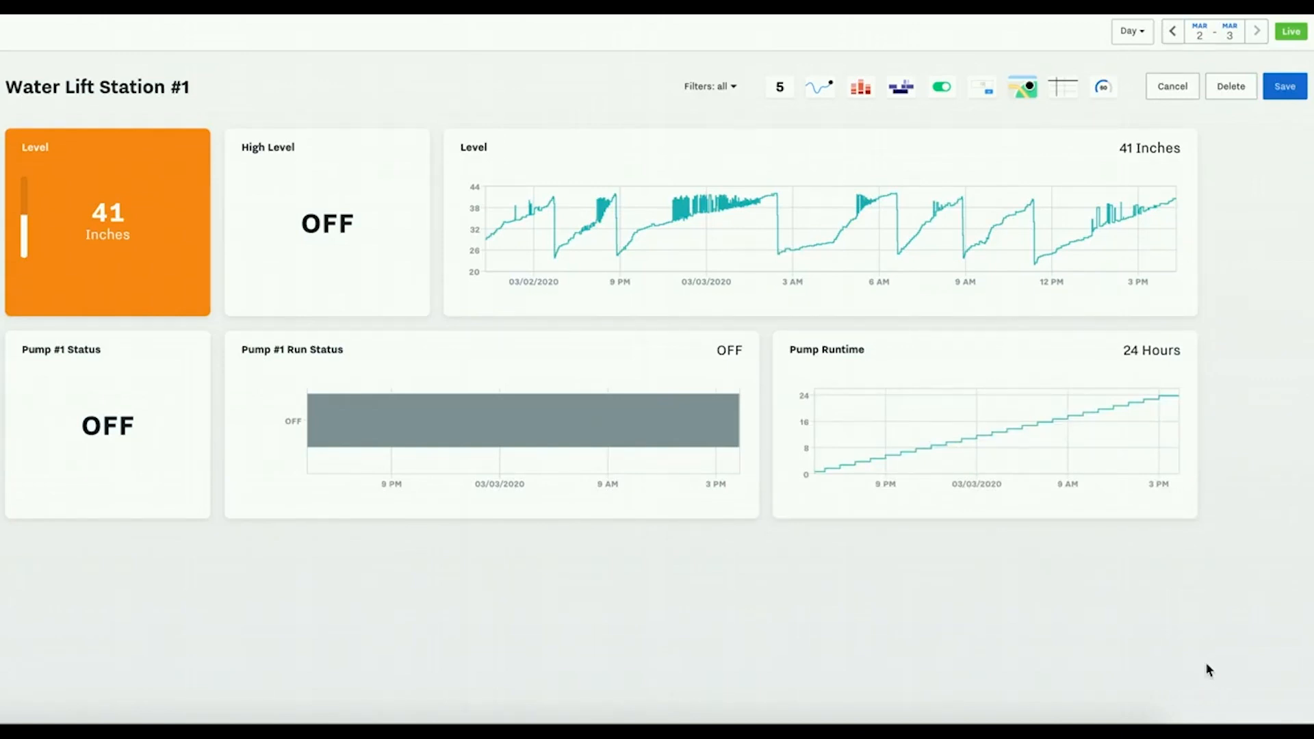
{"action": "mouse_move", "coordinate": [900, 86]}
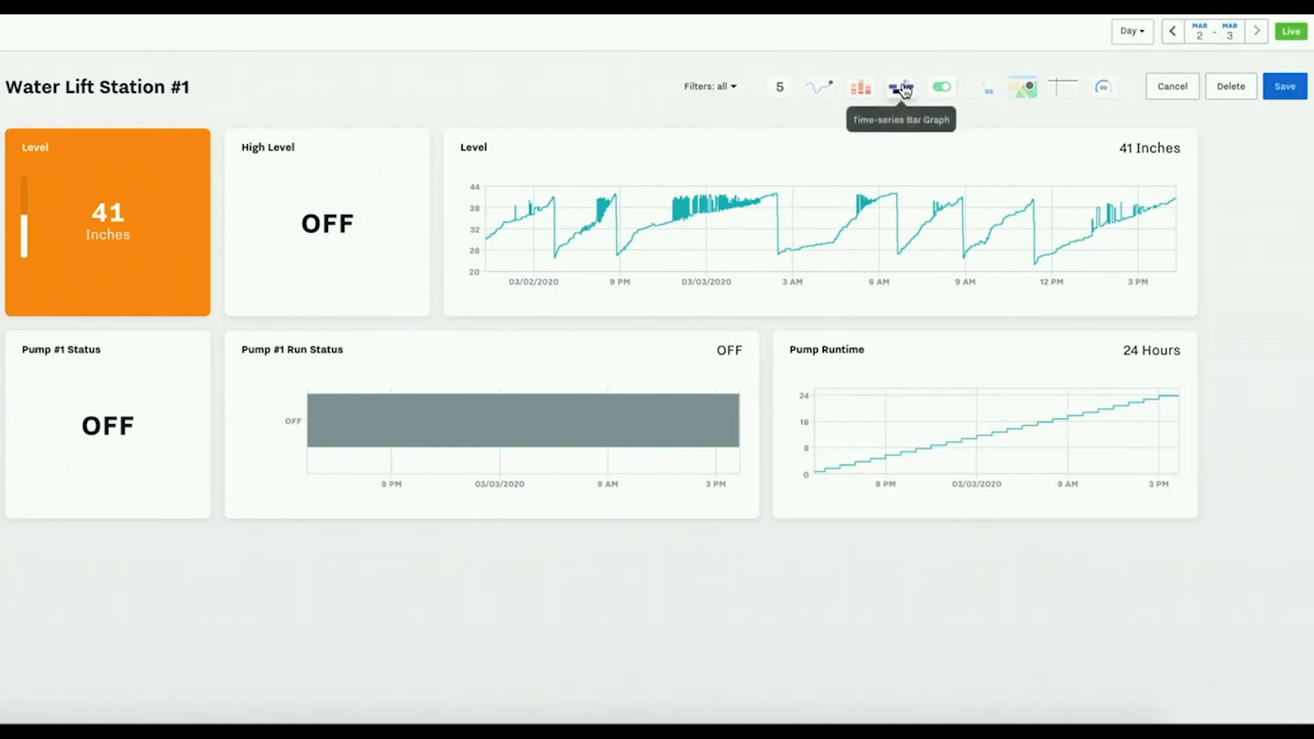
{"action": "mouse_move", "coordinate": [1023, 87]}
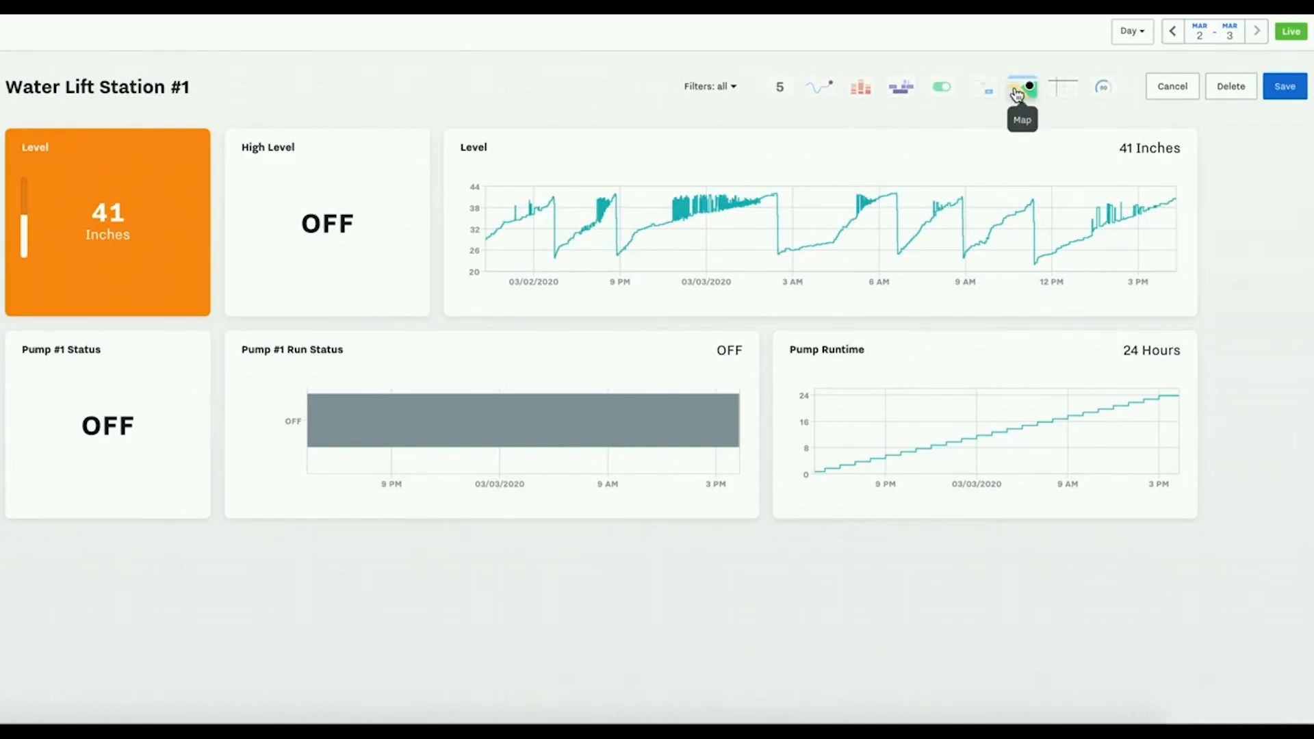
{"action": "left_click", "coordinate": [1022, 86]}
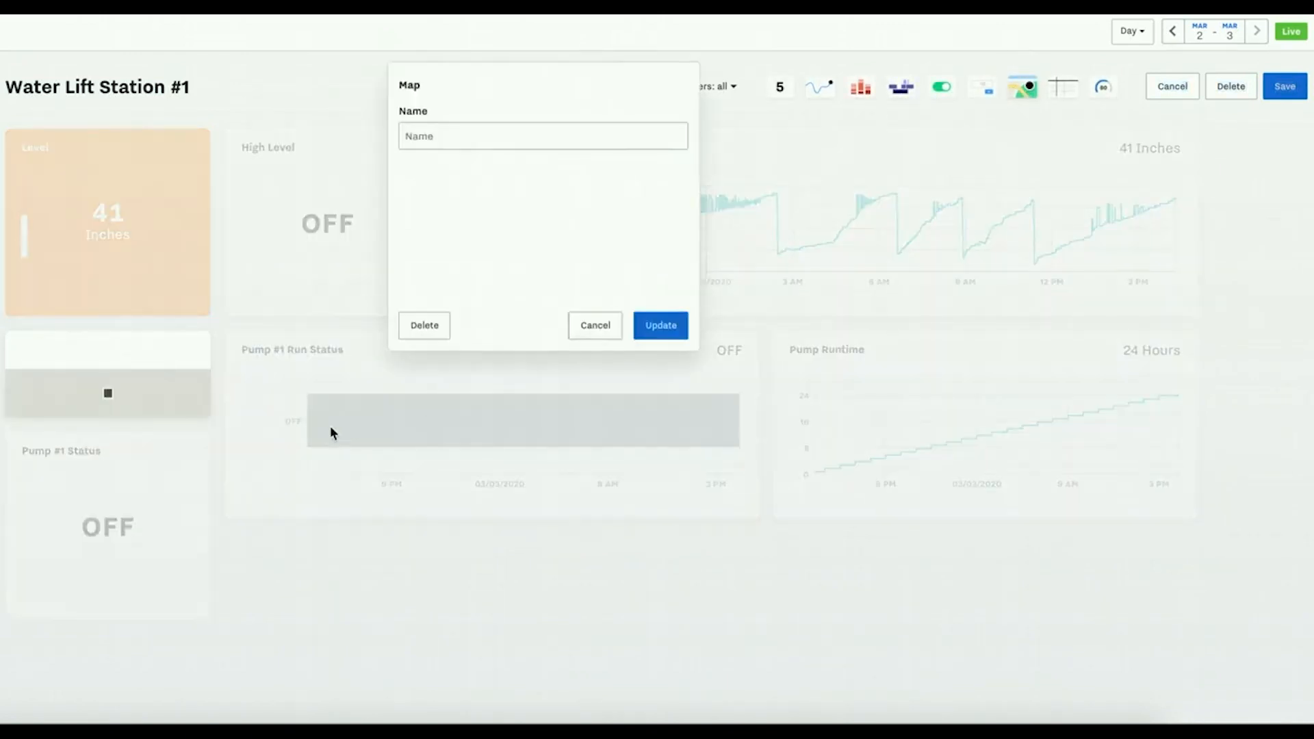
{"action": "type", "text": "Co"}
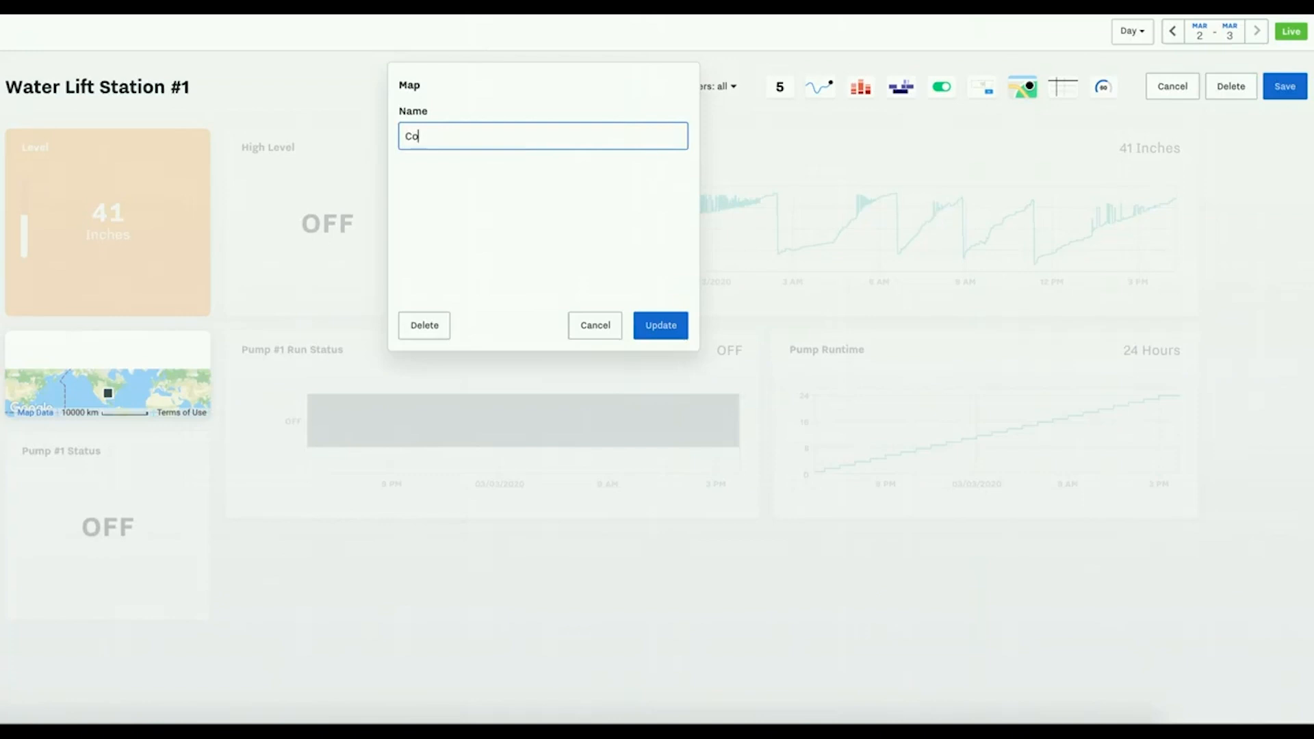
{"action": "type", "text": "Map"}
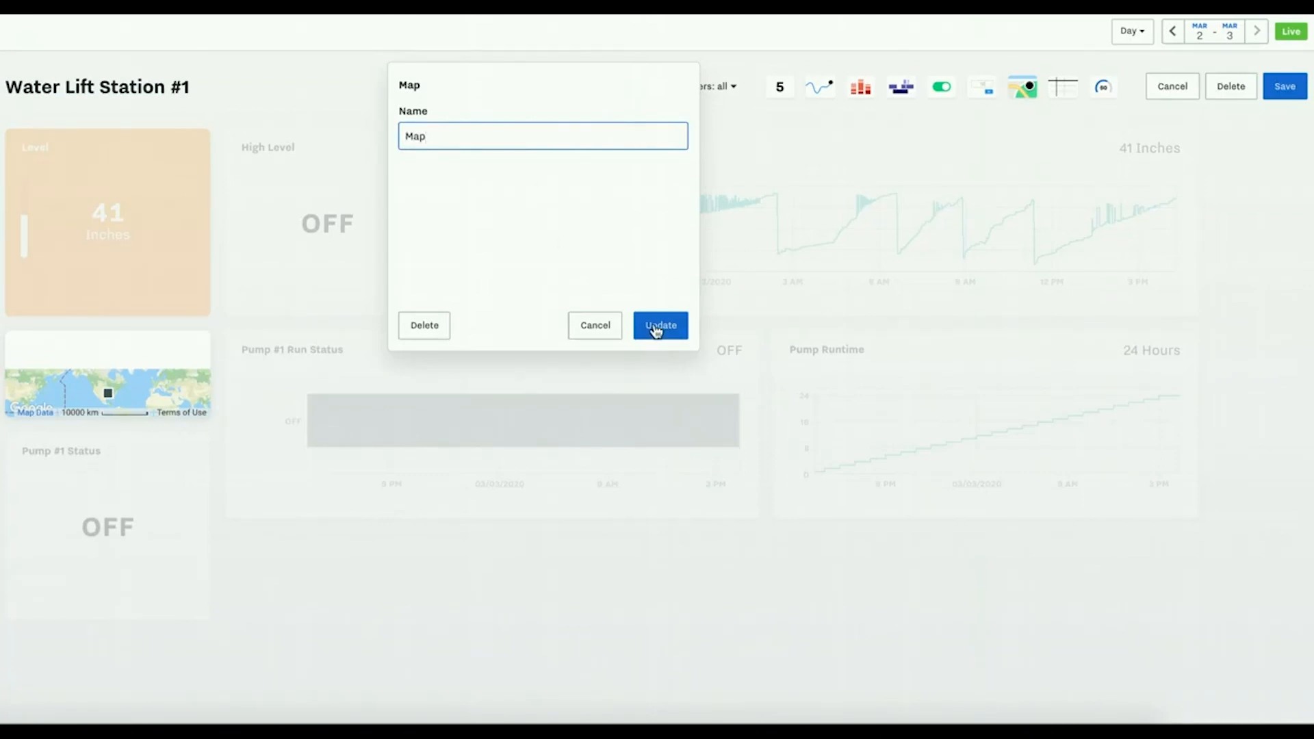
{"action": "left_click", "coordinate": [660, 326]}
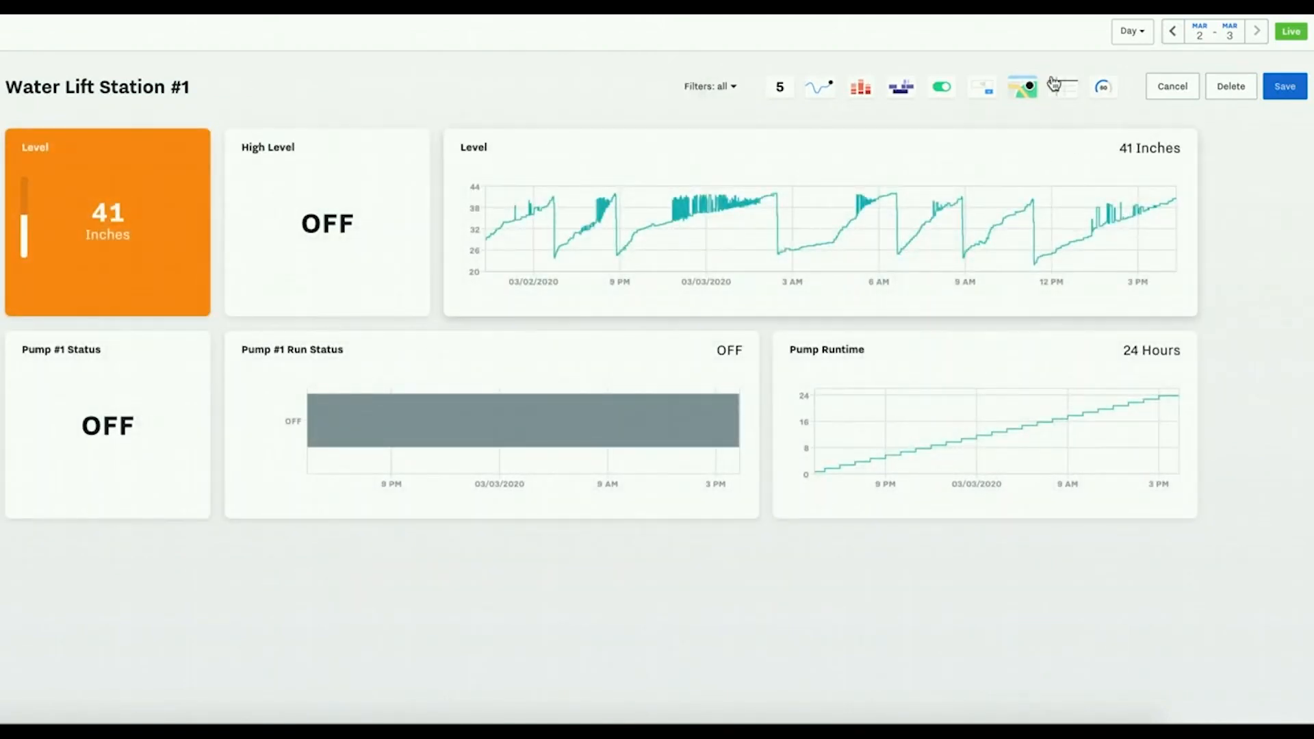
- Add a Station Metrics table with Coy level sensor and both pump runtimes, enlarged to show all rows
{"action": "left_click", "coordinate": [1063, 86]}
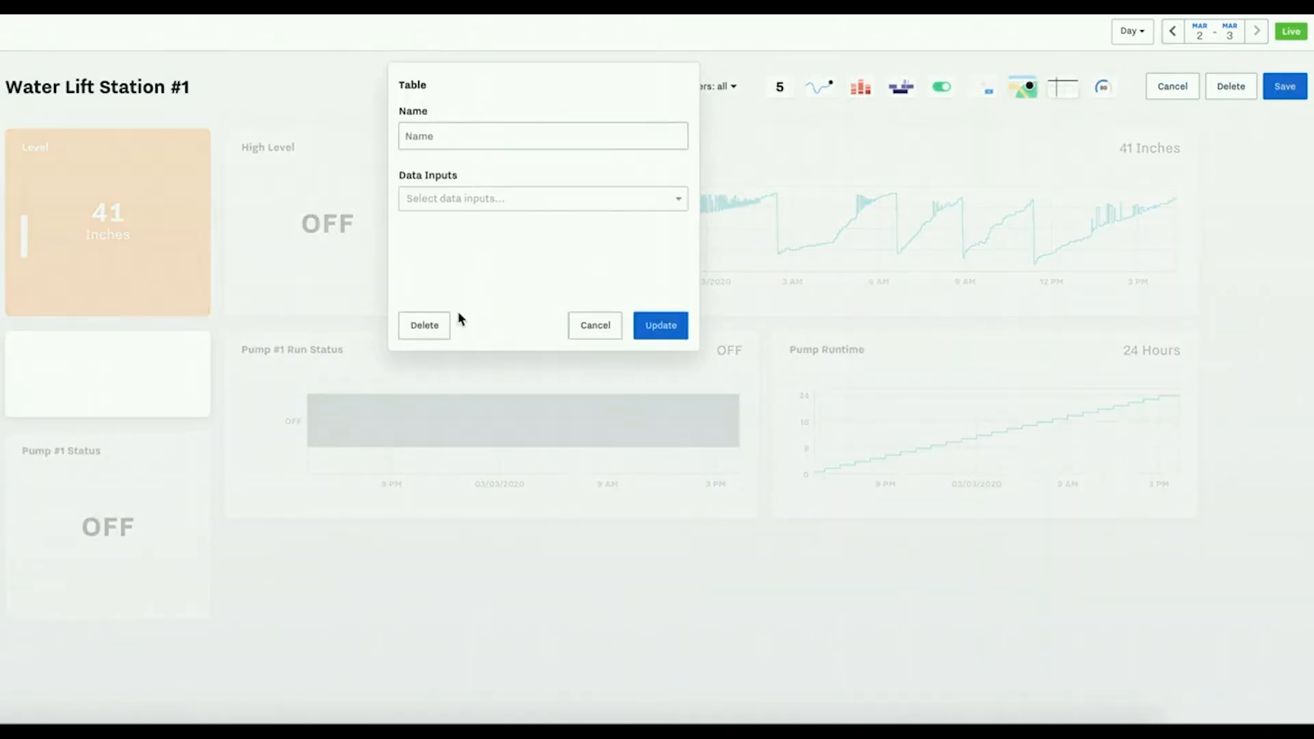
{"action": "left_click", "coordinate": [542, 135]}
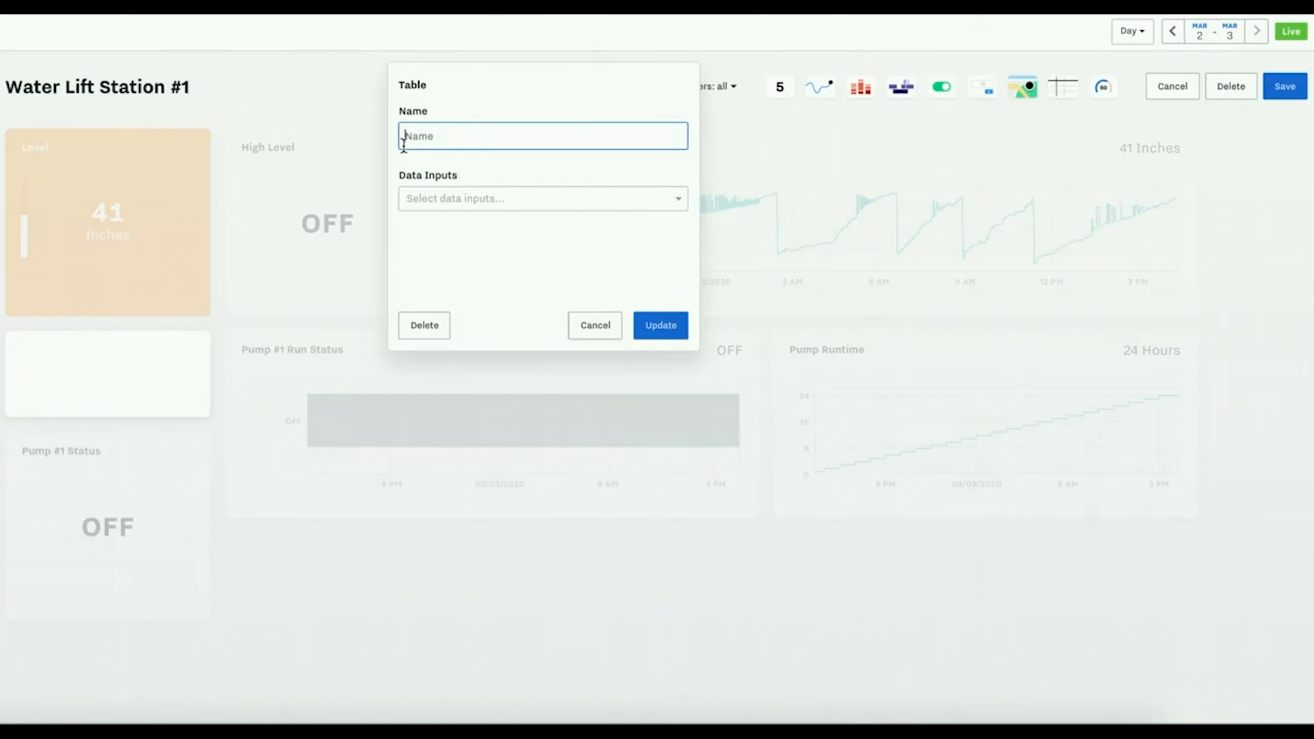
{"action": "type", "text": "Station Metrics"}
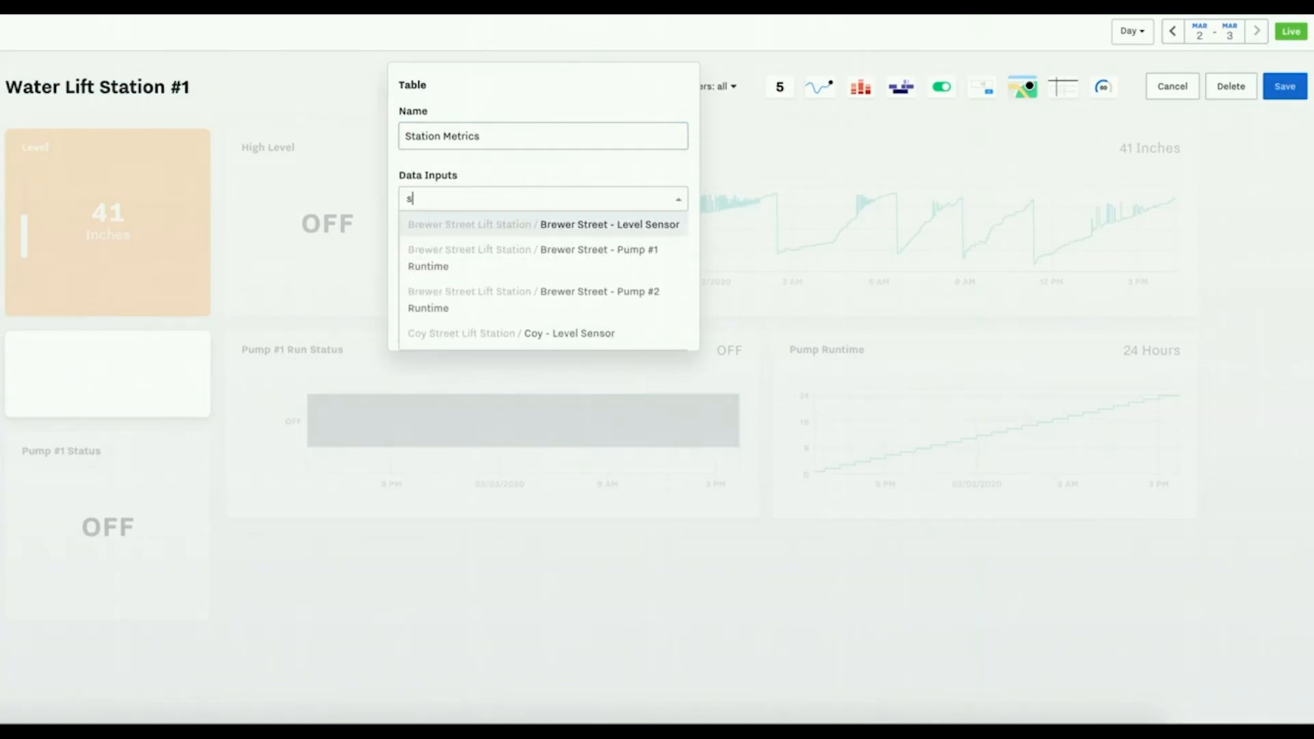
{"action": "type", "text": "oy"}
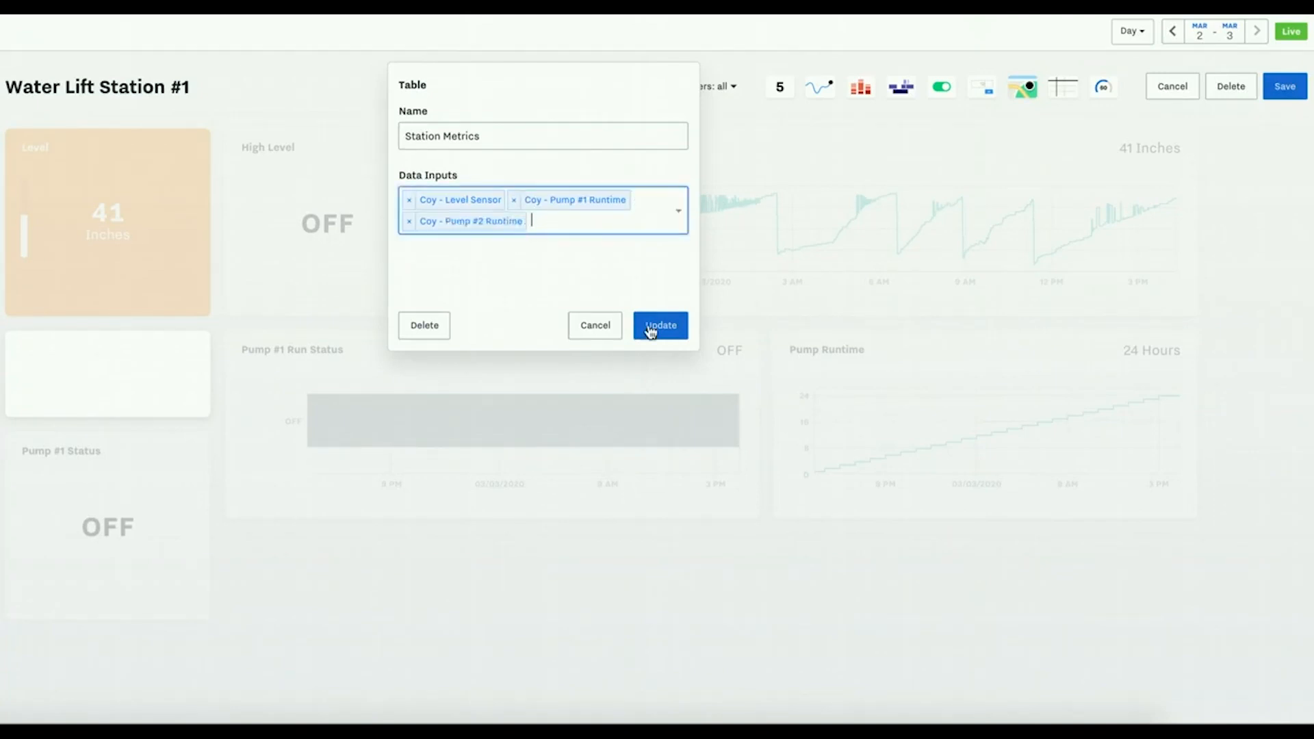
{"action": "left_click", "coordinate": [660, 326]}
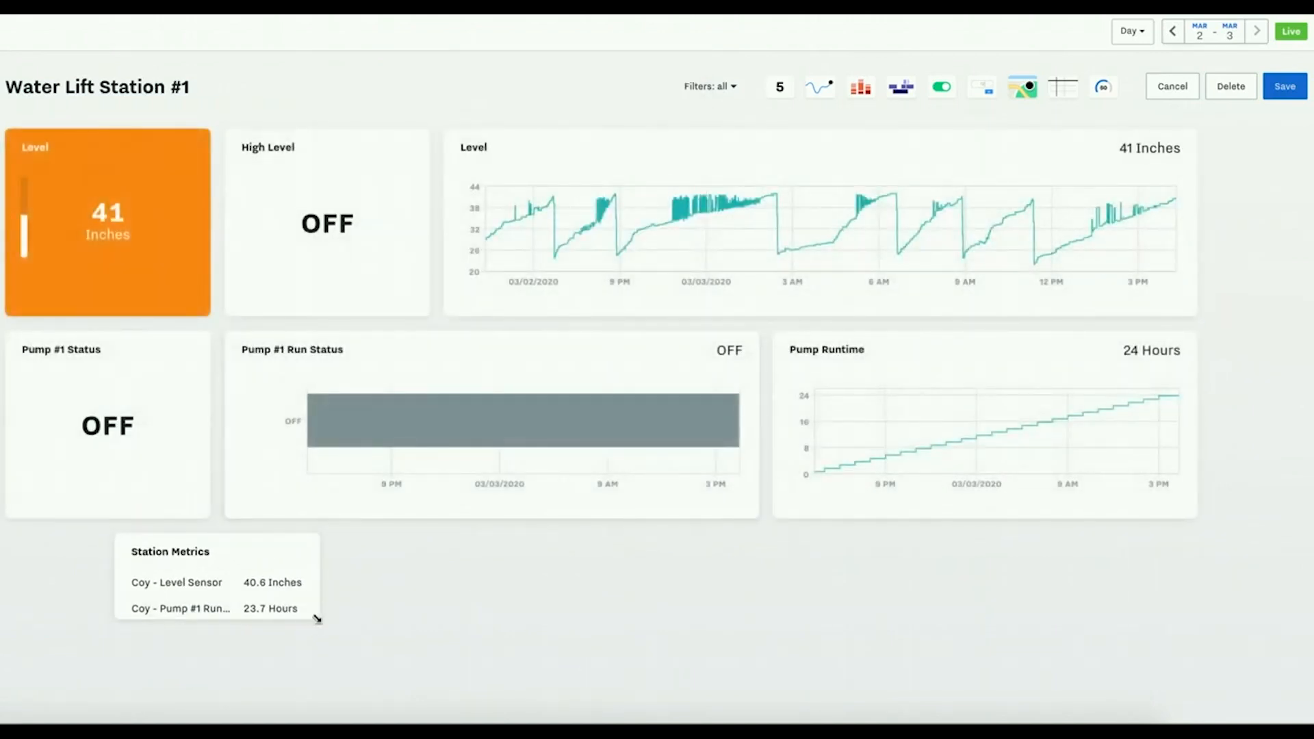
{"action": "left_click_drag", "start_coordinate": [316, 619], "coordinate": [446, 703]}
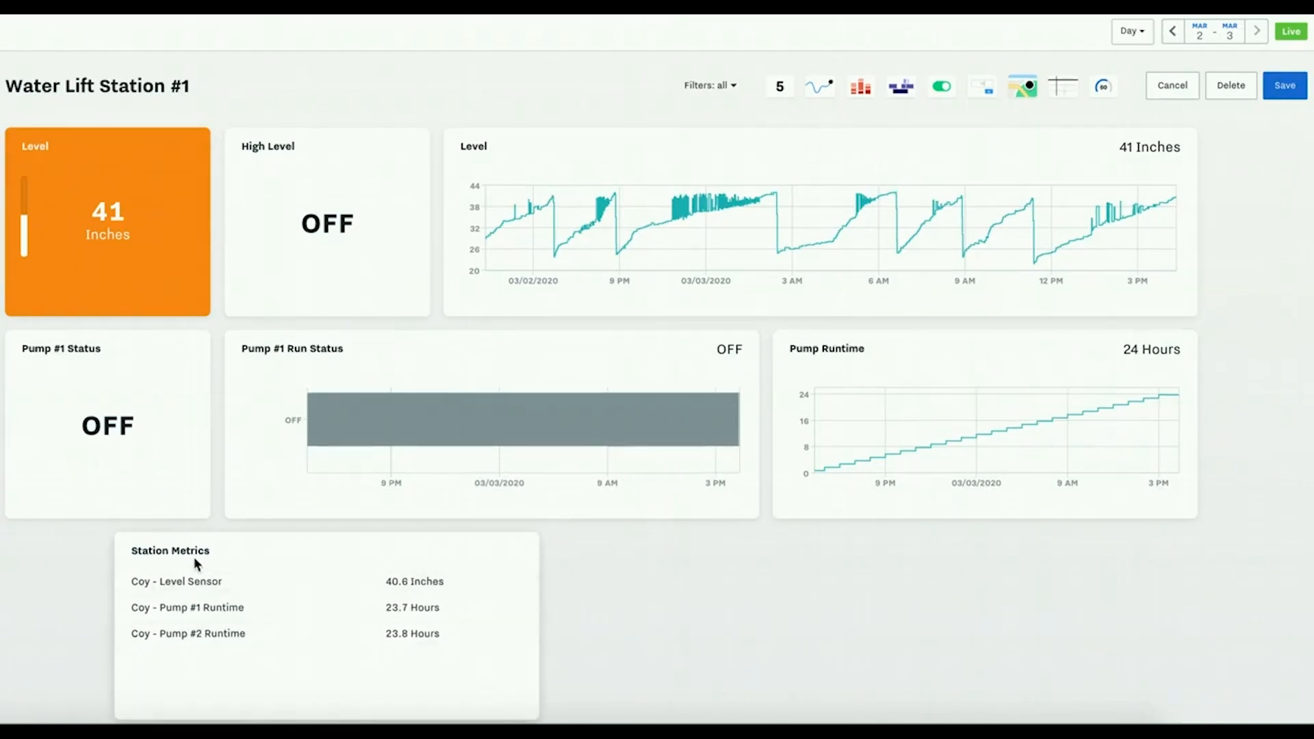
{"action": "left_click", "coordinate": [170, 551]}
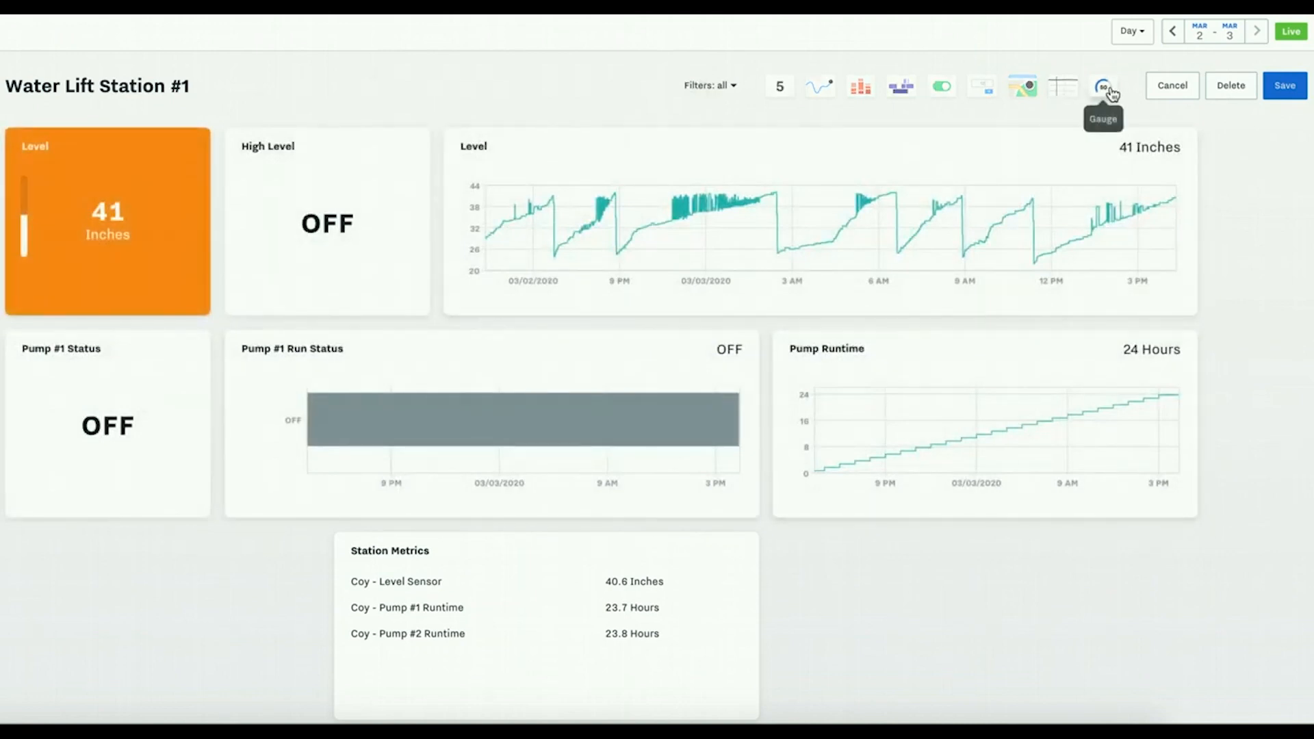
- Add a gauge named level fed by the Coy level sensor
{"action": "left_click", "coordinate": [1103, 87]}
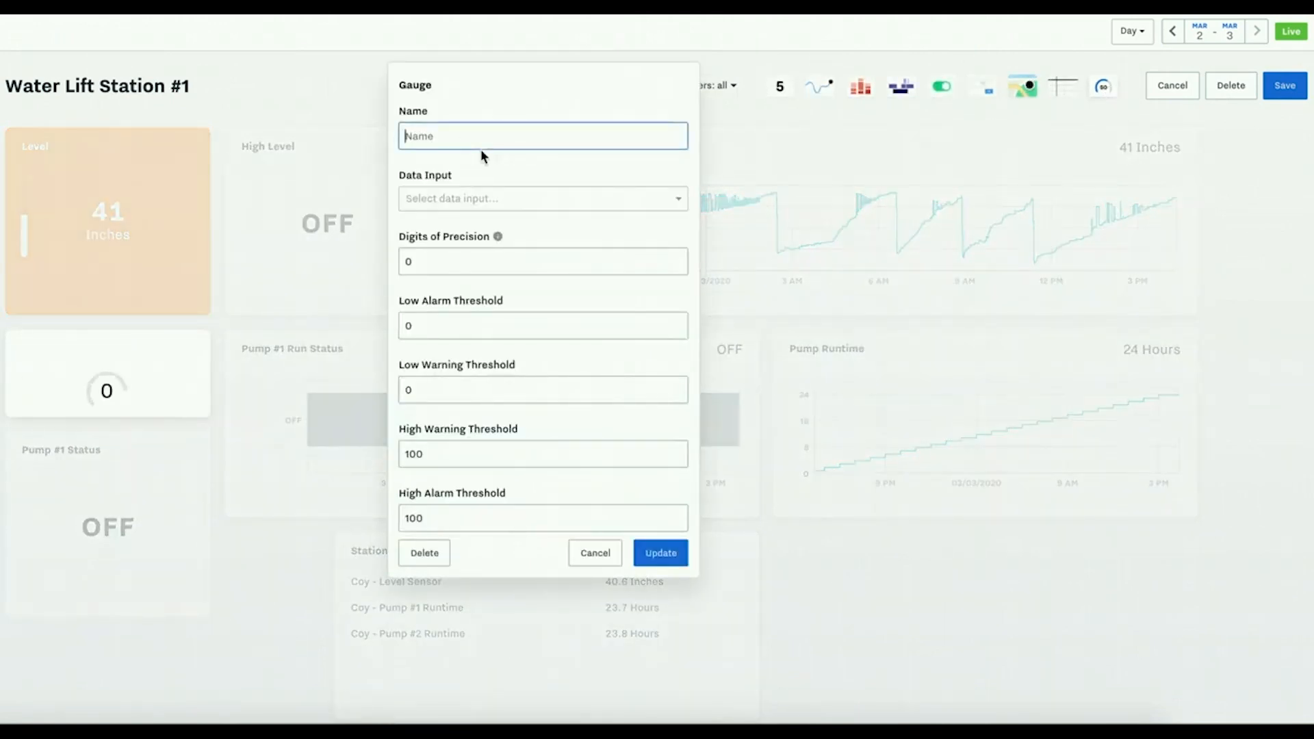
{"action": "left_click", "coordinate": [542, 199]}
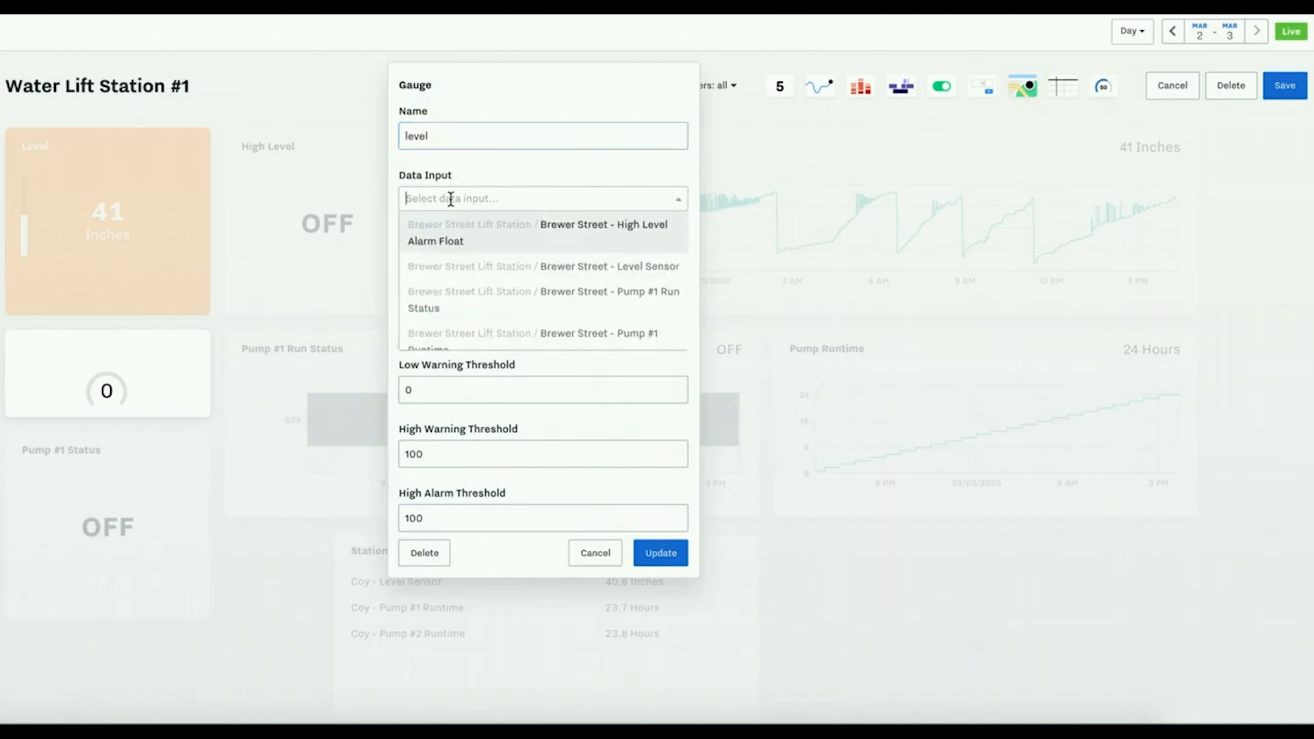
{"action": "type", "text": "send"}
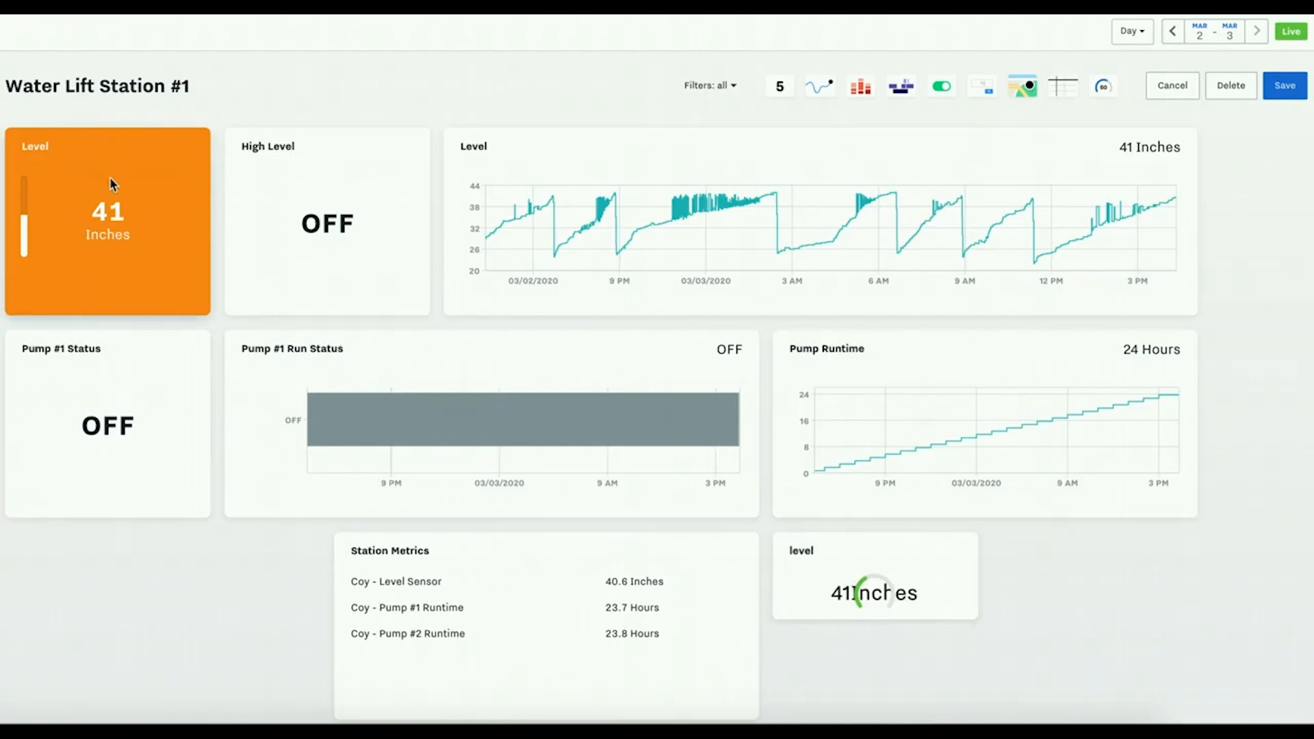
{"action": "mouse_move", "coordinate": [959, 608]}
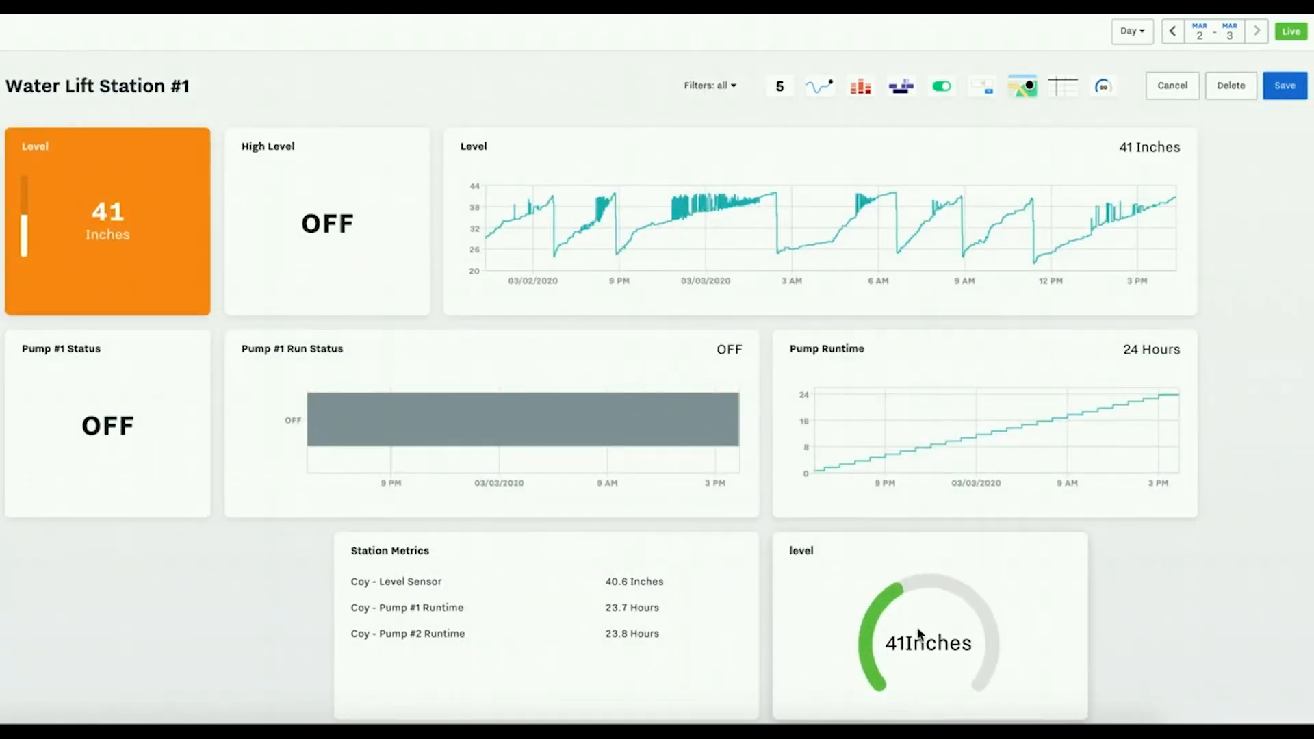
{"action": "mouse_move", "coordinate": [873, 588]}
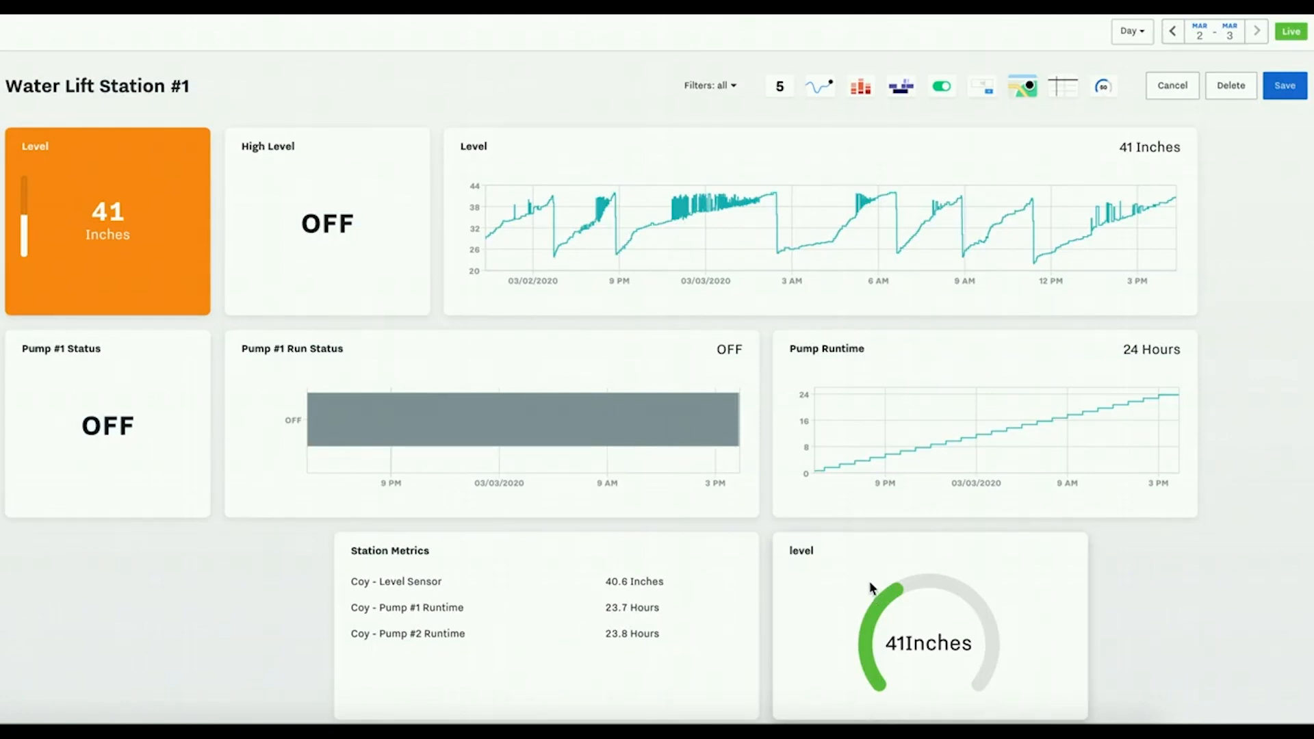